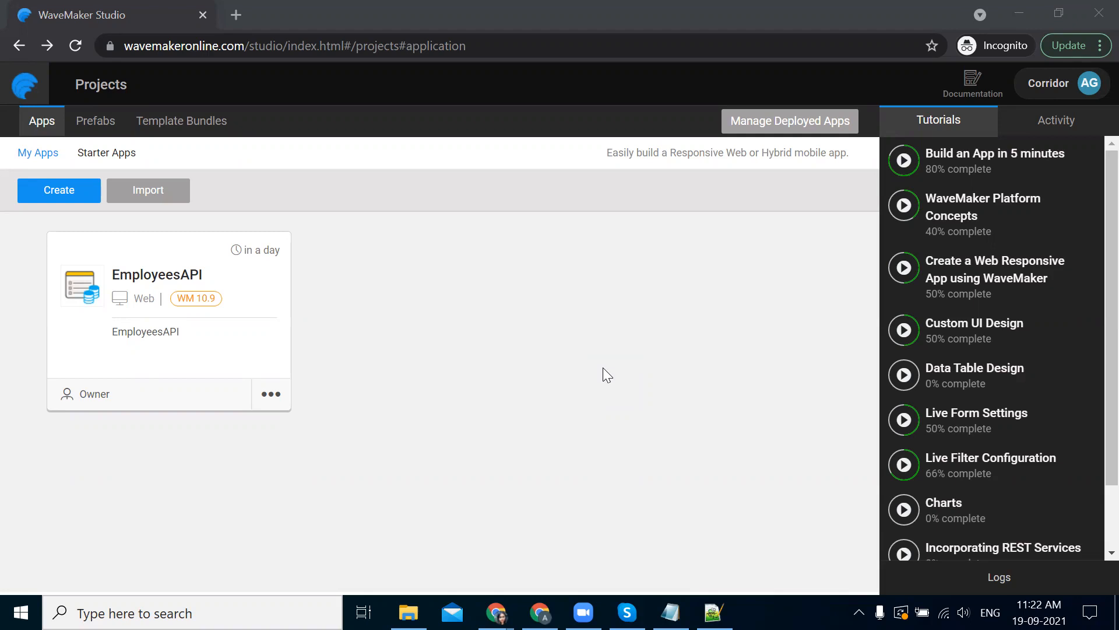
{"action": "mouse_move", "coordinate": [61, 472]}
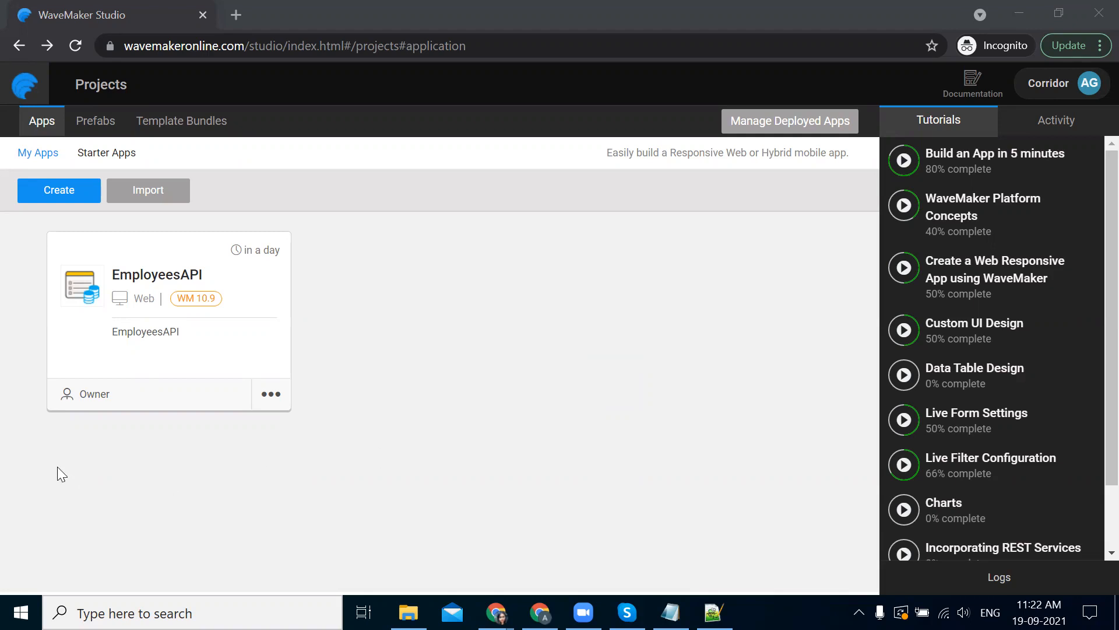
{"action": "mouse_move", "coordinate": [109, 360]}
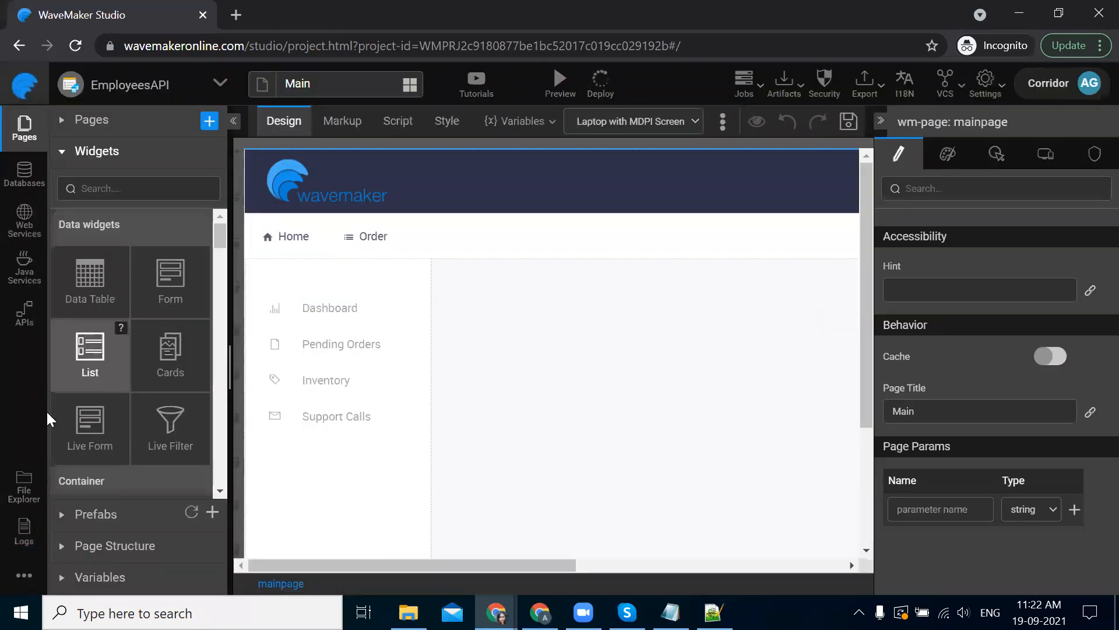
Step: Find services/HRAPI/designtime/HRAPI_API.json by searching 'hrapi', open it, and download it
{"action": "left_click", "coordinate": [23, 482]}
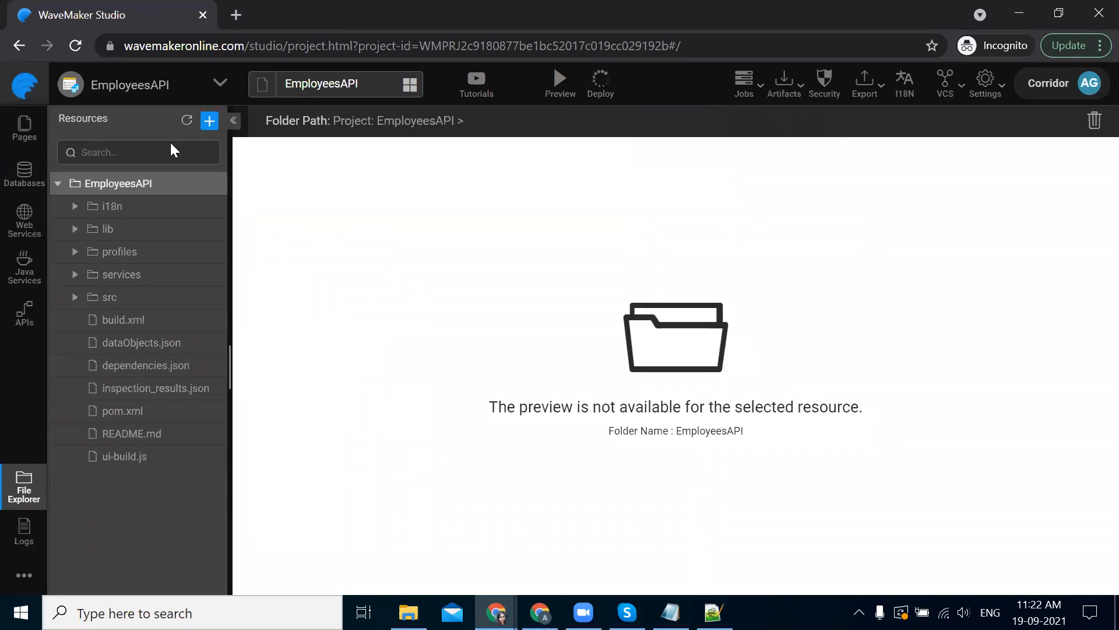
{"action": "type", "text": "hrapi"}
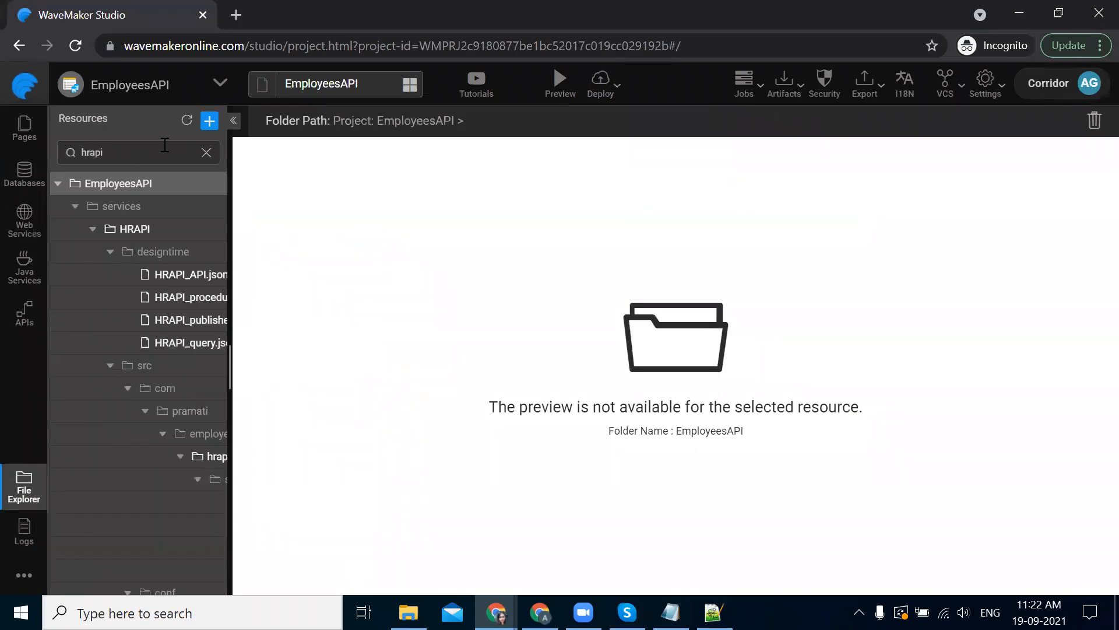
{"action": "left_click", "coordinate": [185, 275]}
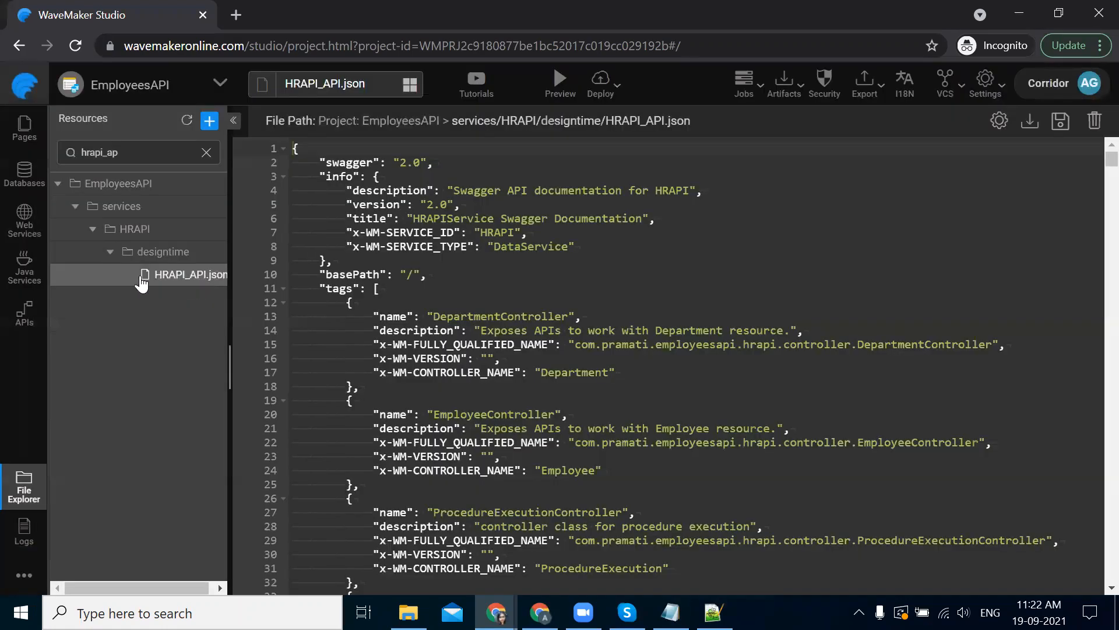
{"action": "mouse_move", "coordinate": [200, 340]}
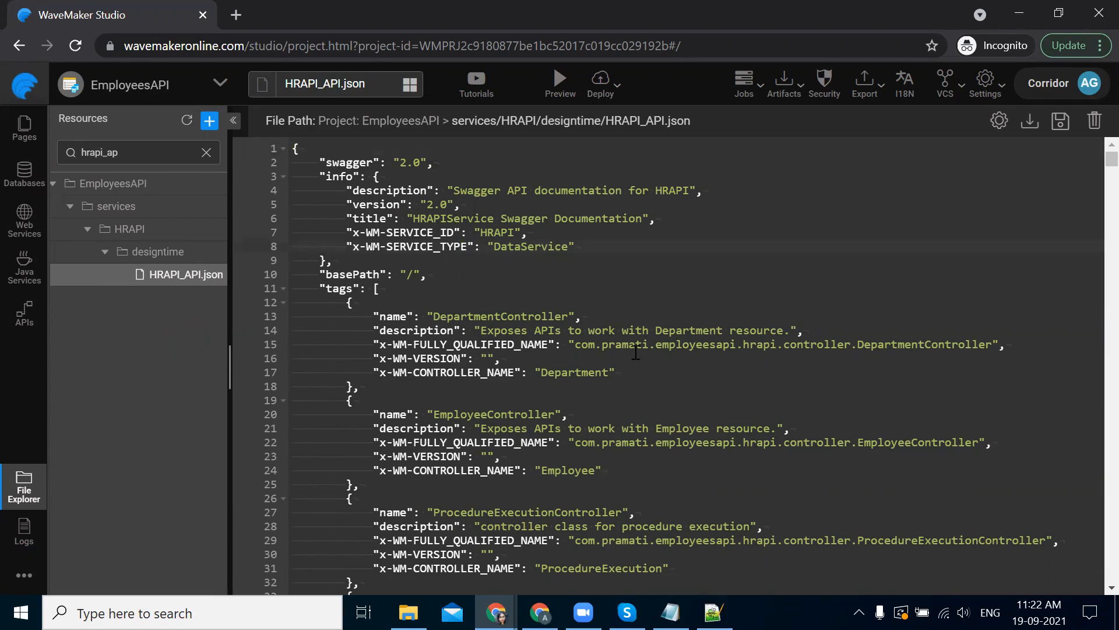
{"action": "left_click", "coordinate": [463, 246]}
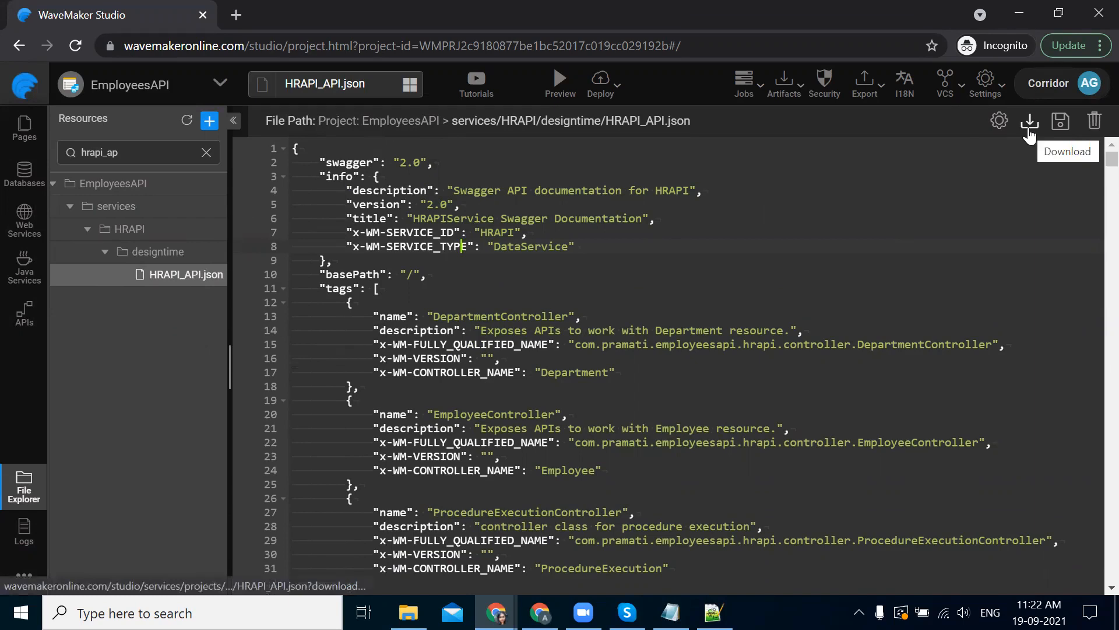
{"action": "left_click", "coordinate": [1029, 121]}
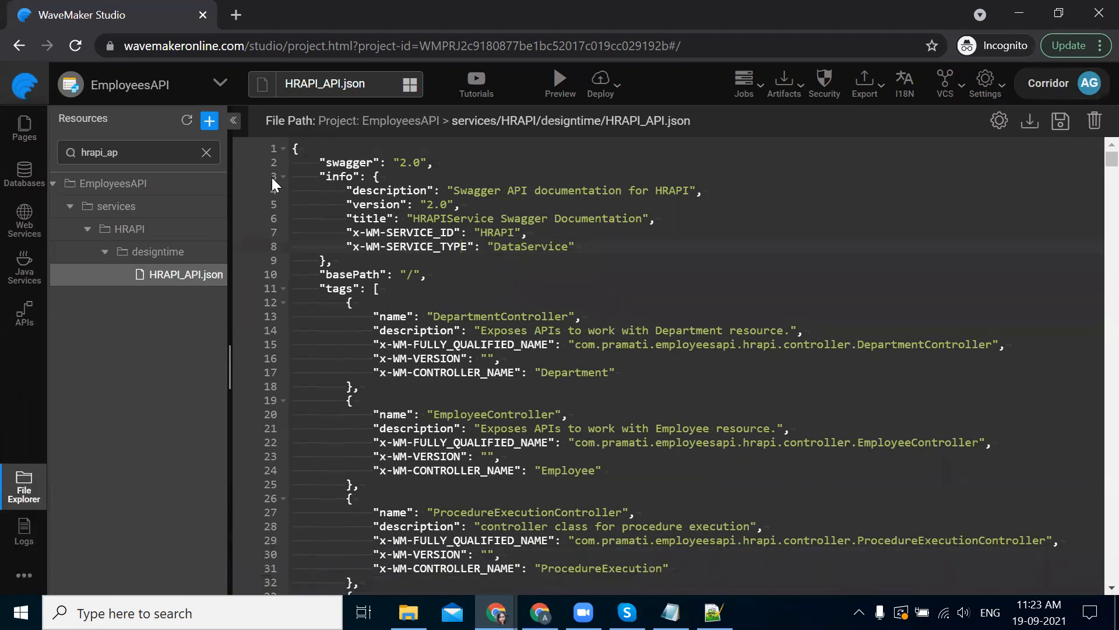
{"action": "mouse_move", "coordinate": [22, 46]}
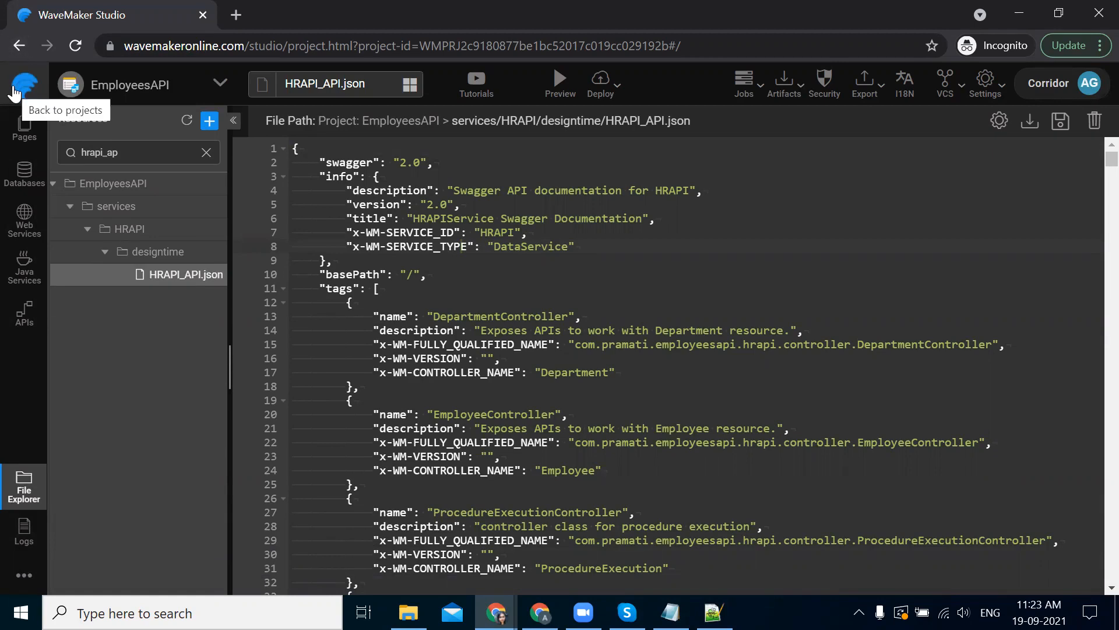
Step: Create a new web app named EmployeesManagement from the projects list
{"action": "left_click", "coordinate": [21, 81]}
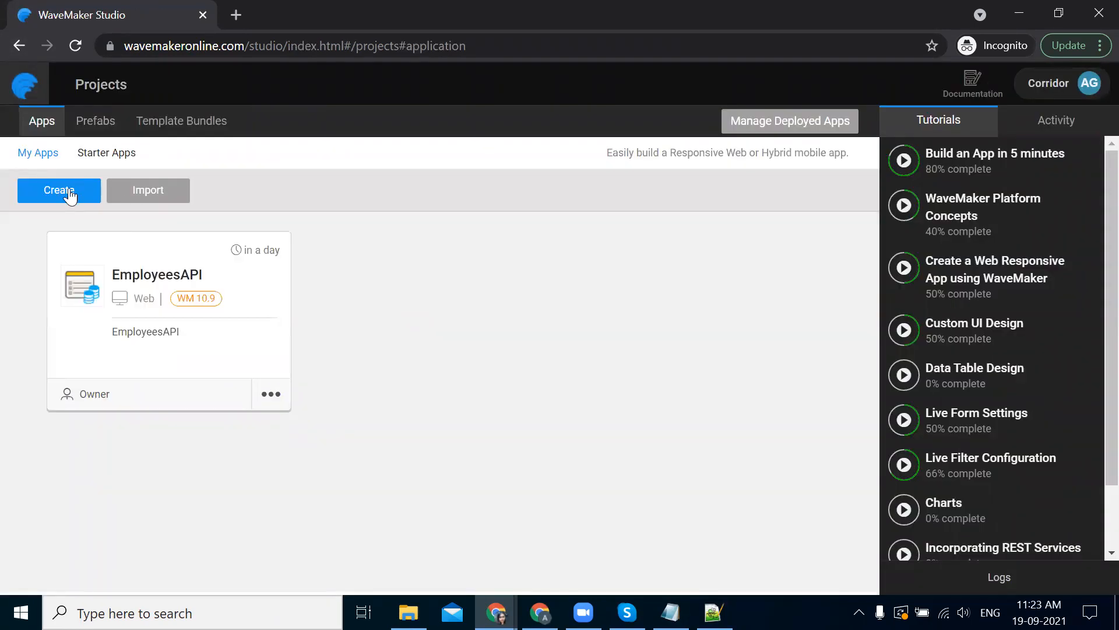
{"action": "left_click", "coordinate": [58, 190]}
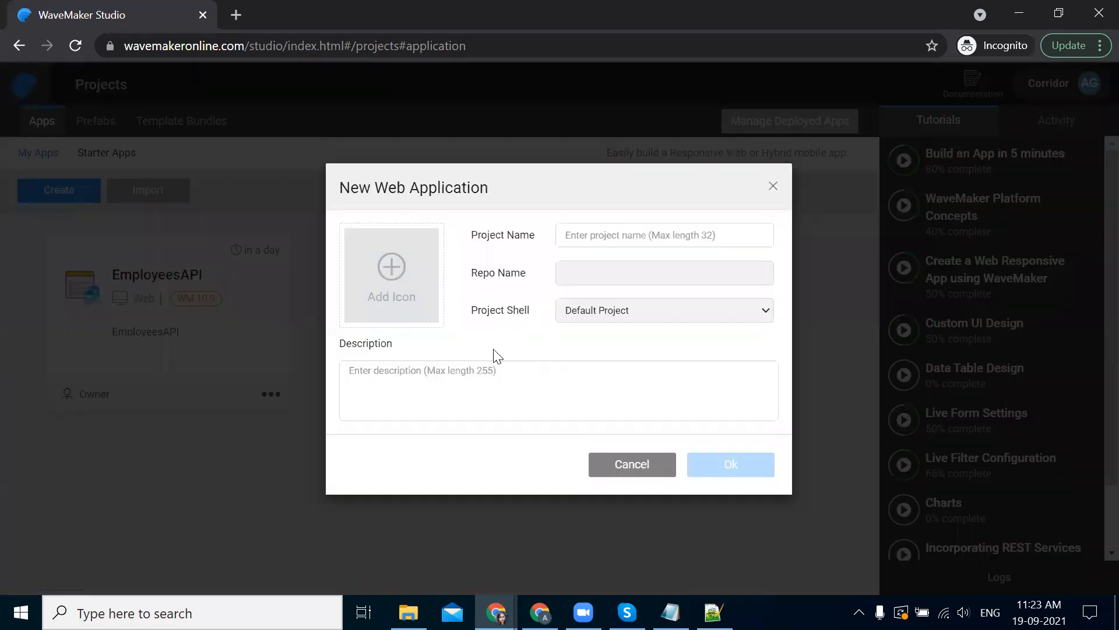
{"action": "type", "text": "EmployeesManagement"}
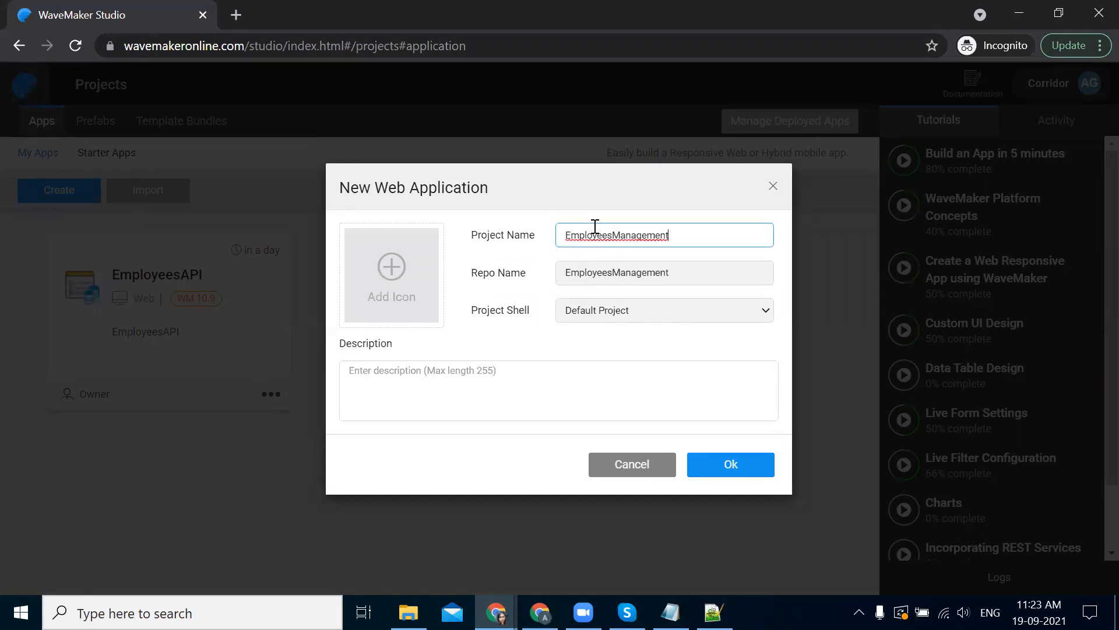
{"action": "left_click", "coordinate": [541, 393]}
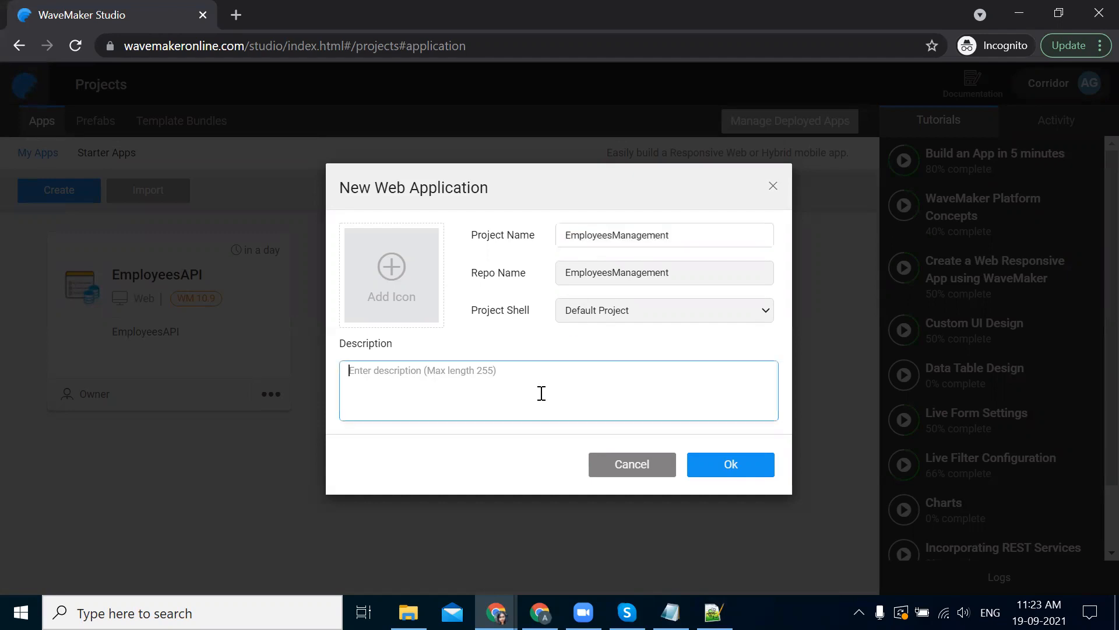
{"action": "left_click", "coordinate": [731, 464]}
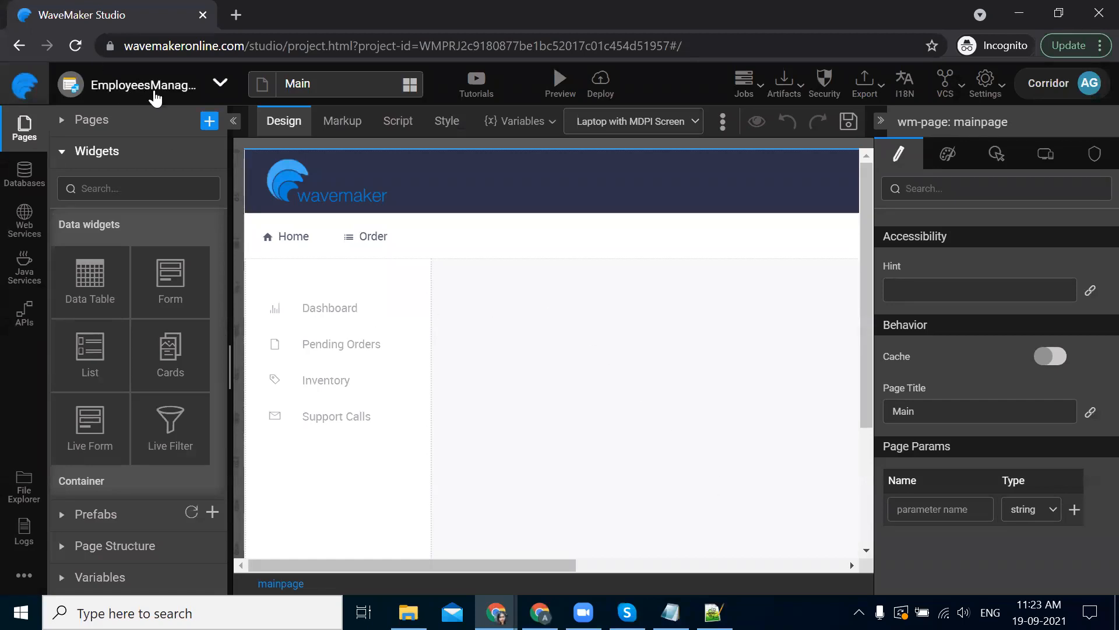
{"action": "mouse_move", "coordinate": [644, 353]}
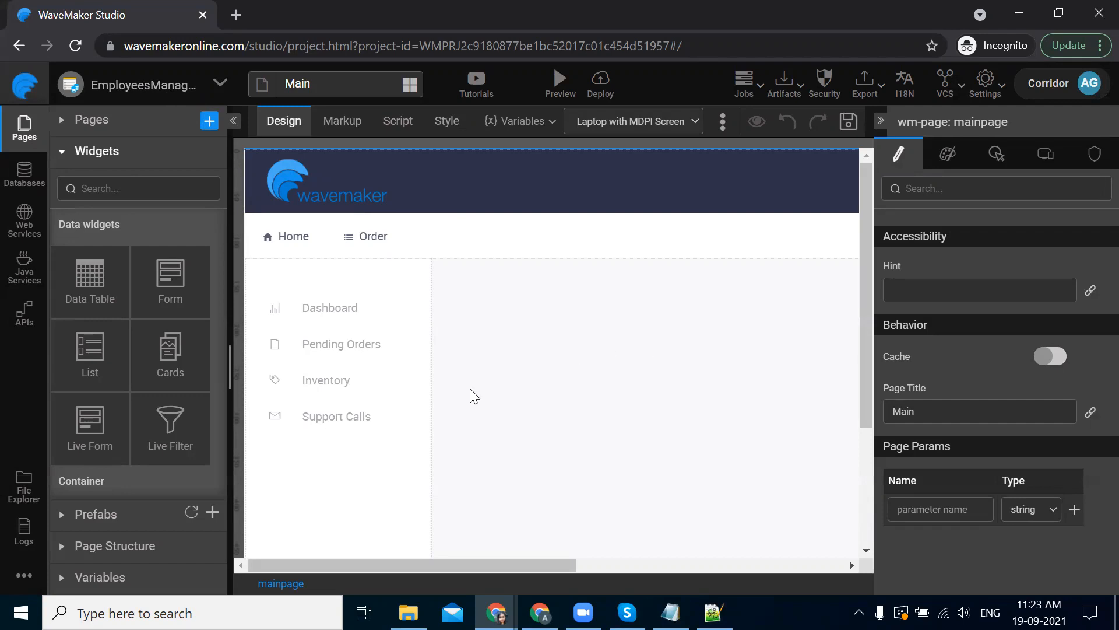
{"action": "mouse_move", "coordinate": [23, 314]}
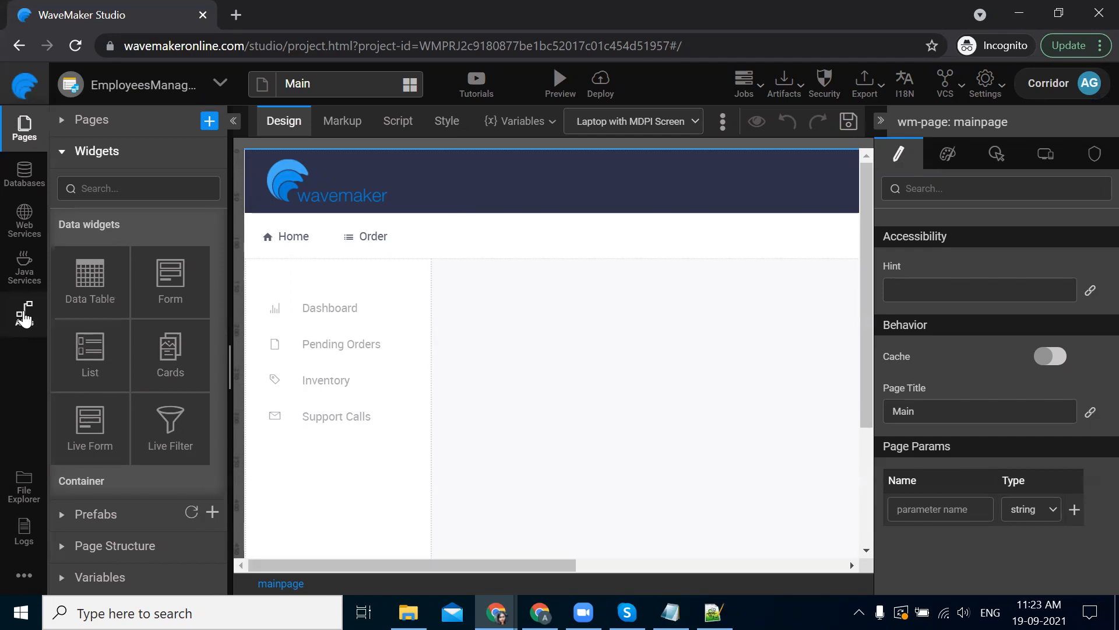
Step: Show the EmployeesManagement APIs panel with core services and Imported APIs
{"action": "left_click", "coordinate": [24, 310]}
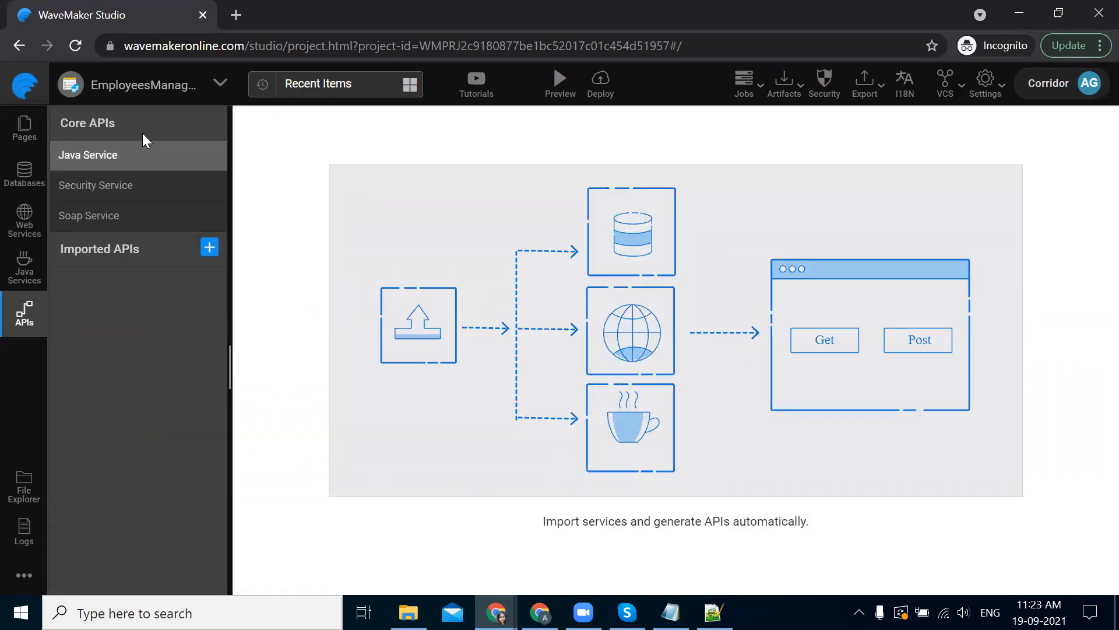
{"action": "mouse_move", "coordinate": [72, 254]}
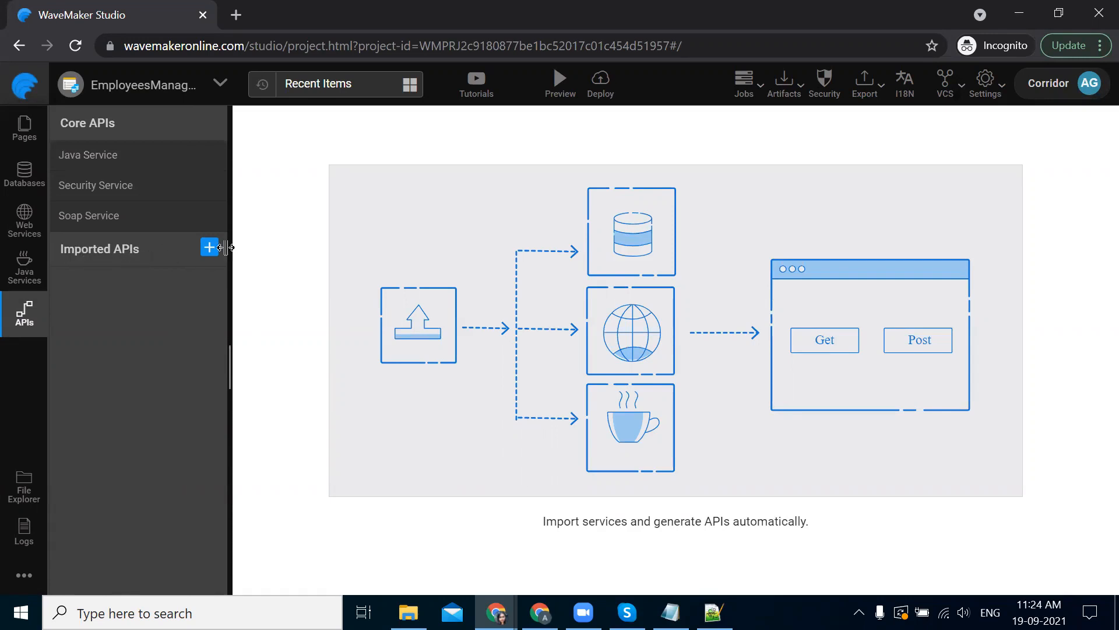
Step: Choose the local HRAPI_API.json file as the Swagger import source and load it
{"action": "left_click", "coordinate": [209, 247]}
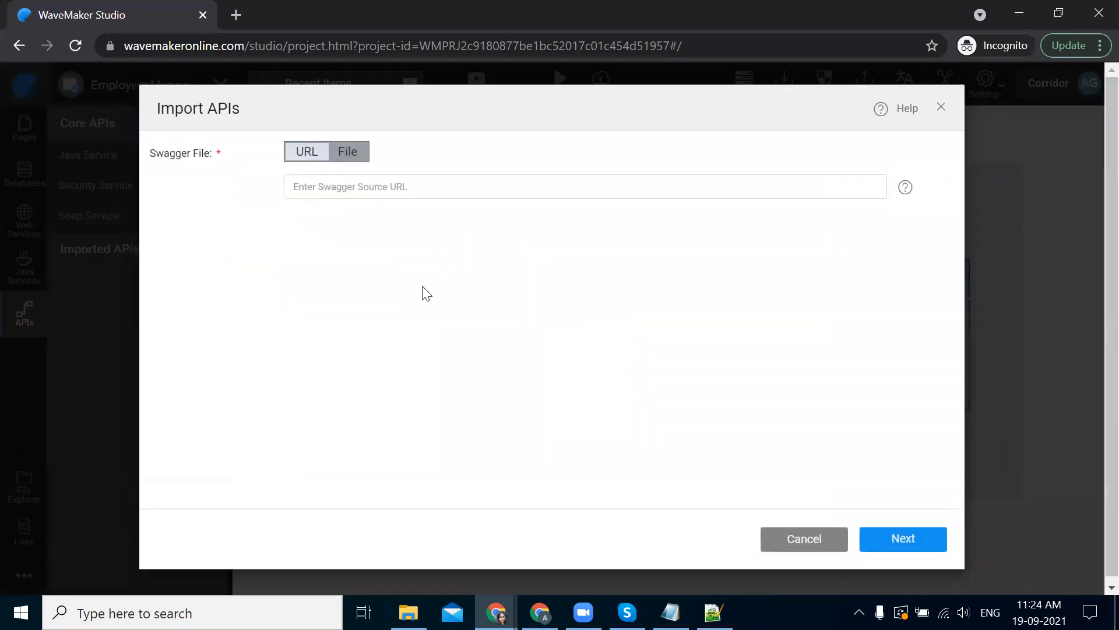
{"action": "mouse_move", "coordinate": [294, 122]}
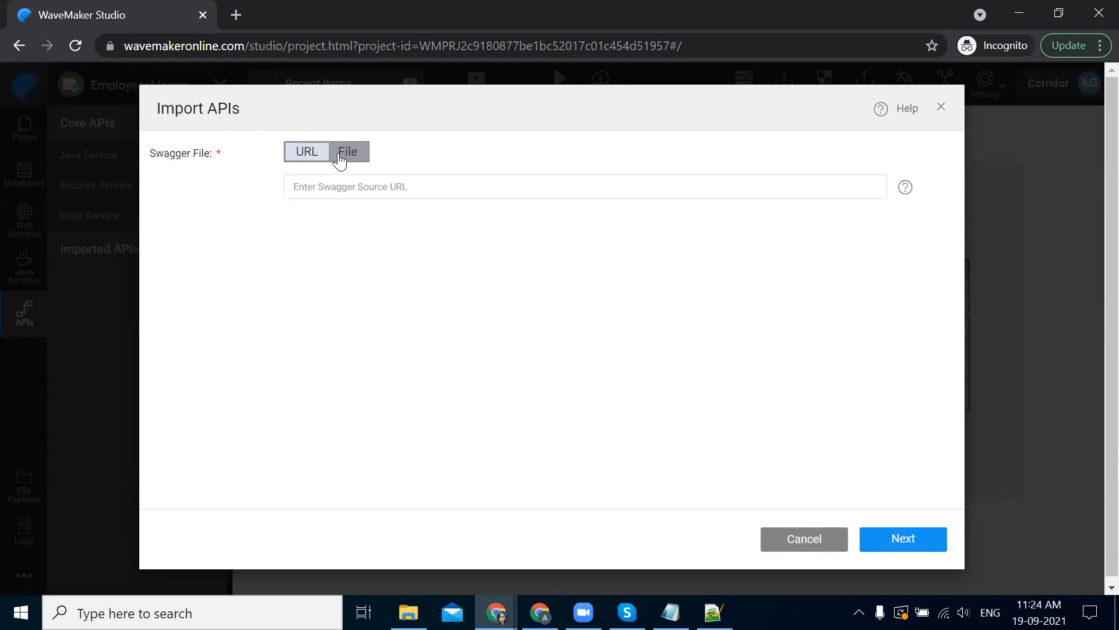
{"action": "left_click", "coordinate": [348, 152]}
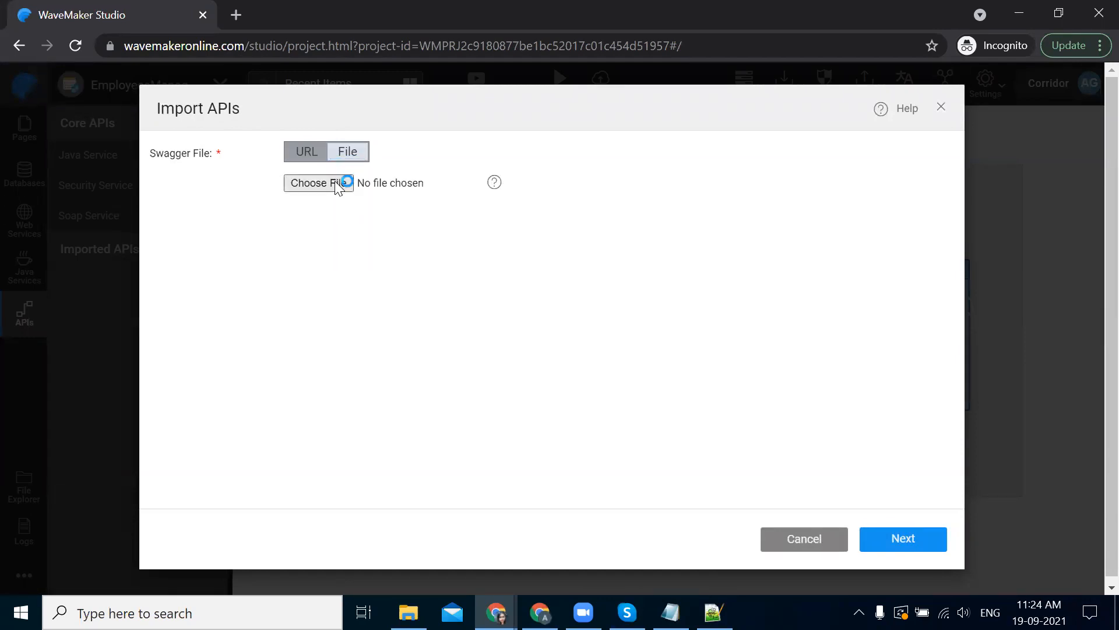
{"action": "left_click", "coordinate": [319, 183]}
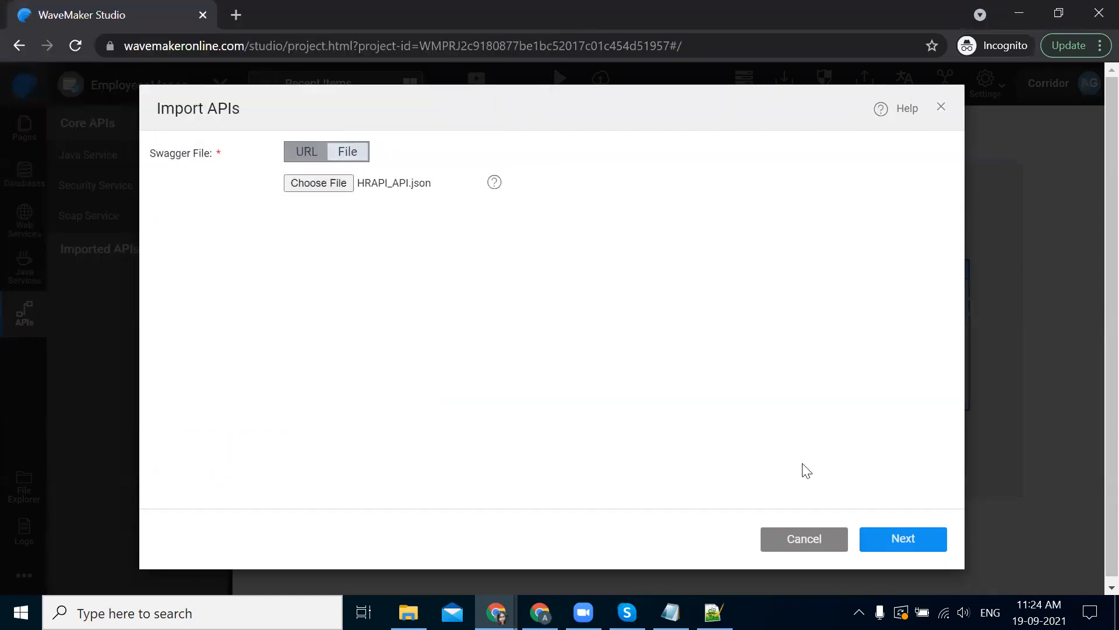
{"action": "left_click", "coordinate": [903, 538]}
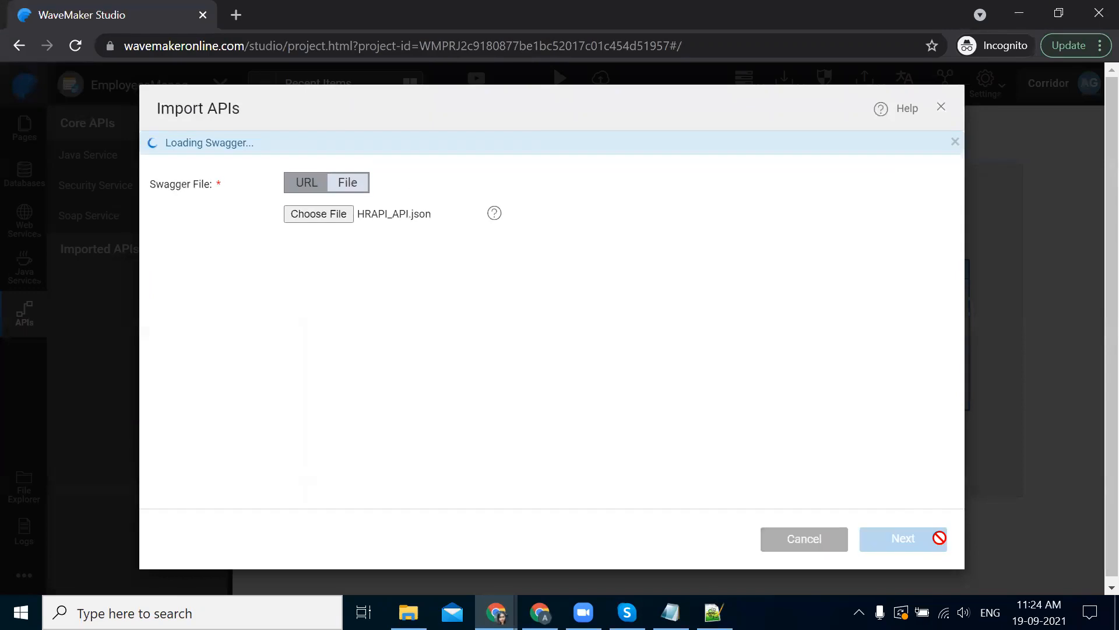
Step: Browse the loaded HRAPI entities and display EmployeeController's CRUD endpoints
{"action": "left_click", "coordinate": [903, 538]}
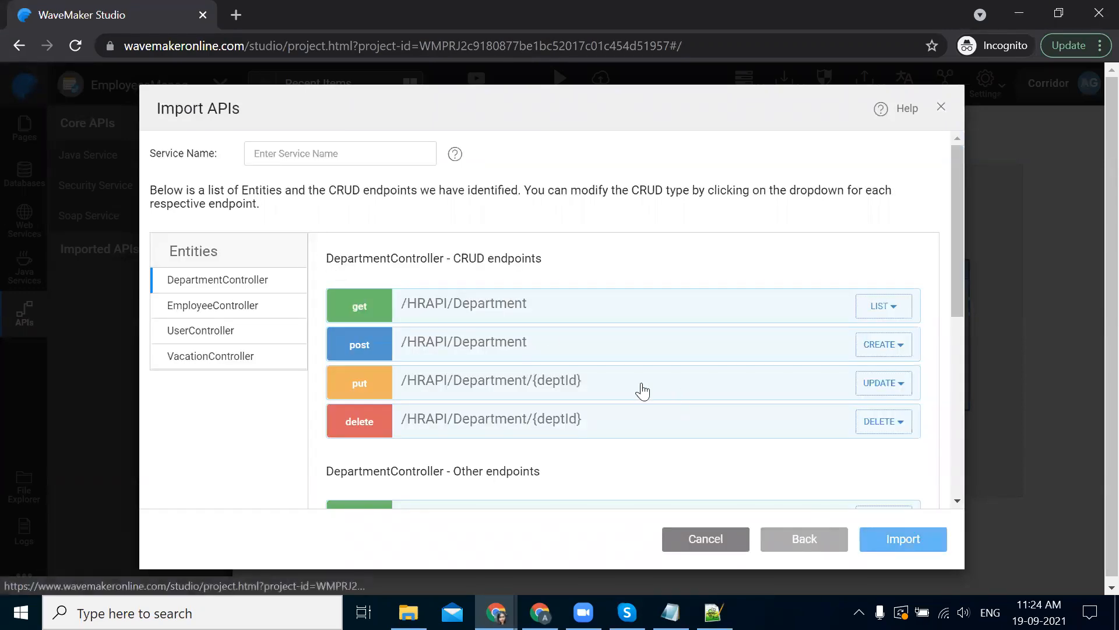
{"action": "scroll", "scroll_direction": "down", "scroll_amount": 3}
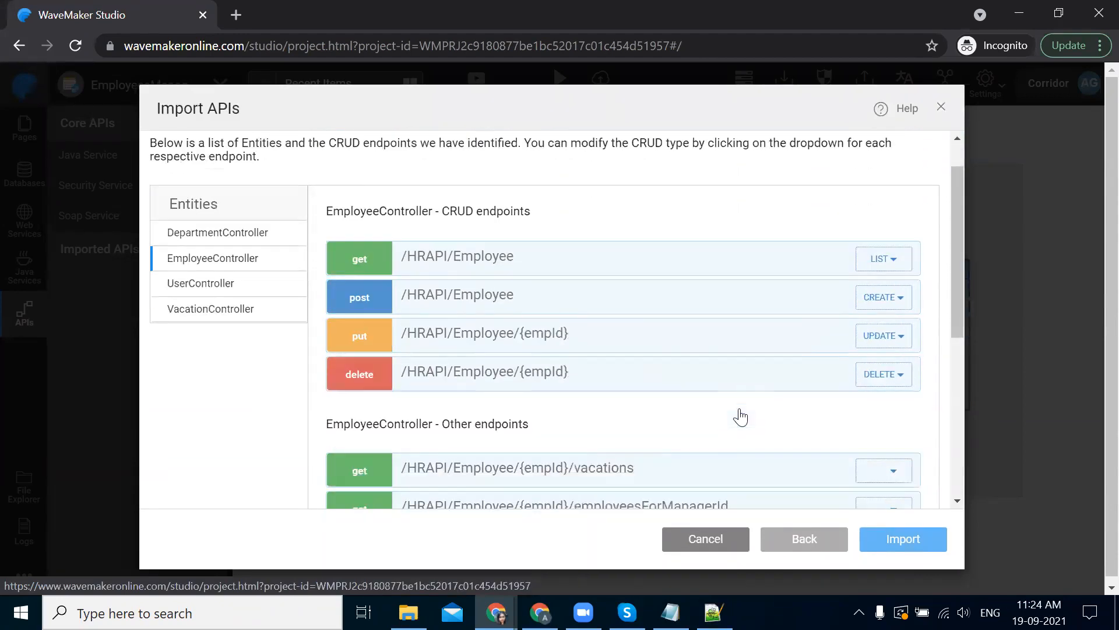
{"action": "left_click", "coordinate": [884, 470]}
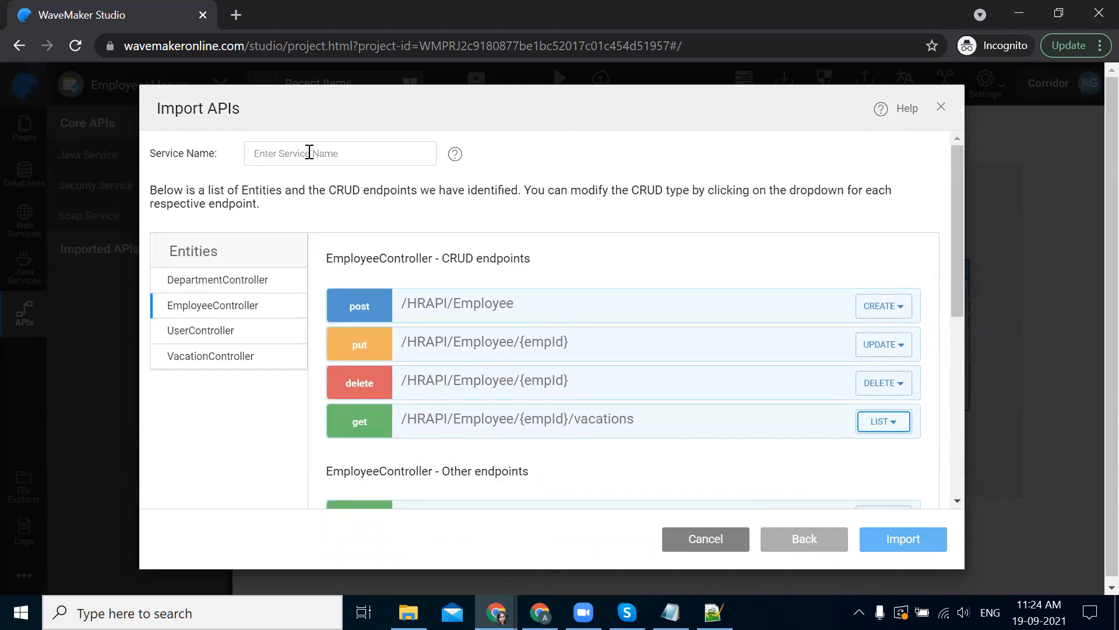
Step: Name the service 'hrapi' and import it with all its endpoints
{"action": "left_click", "coordinate": [339, 153]}
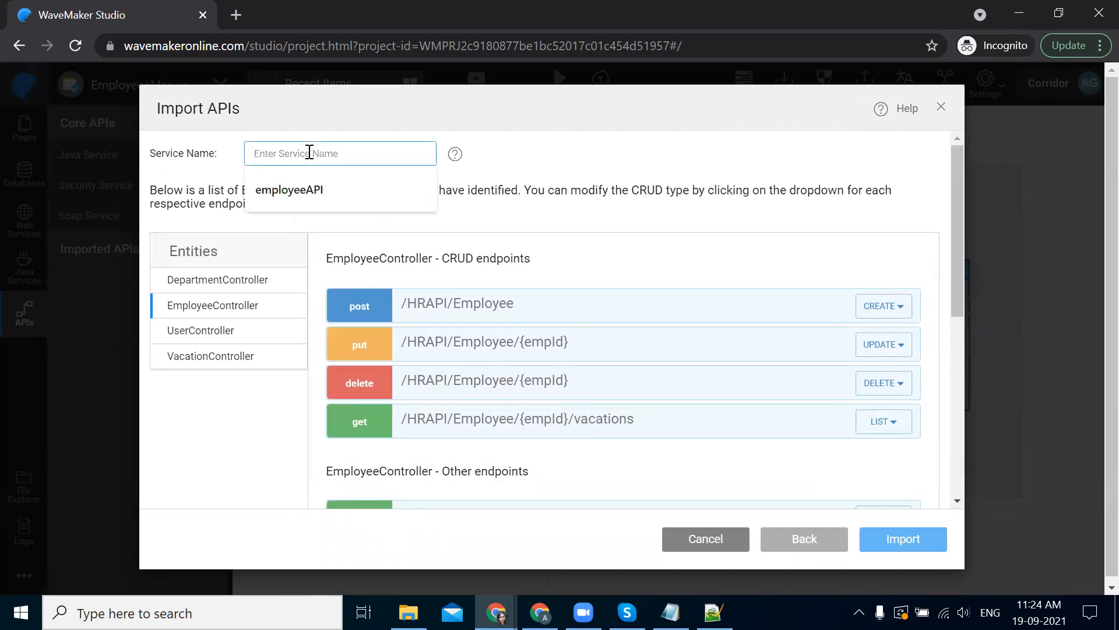
{"action": "type", "text": "hrap"}
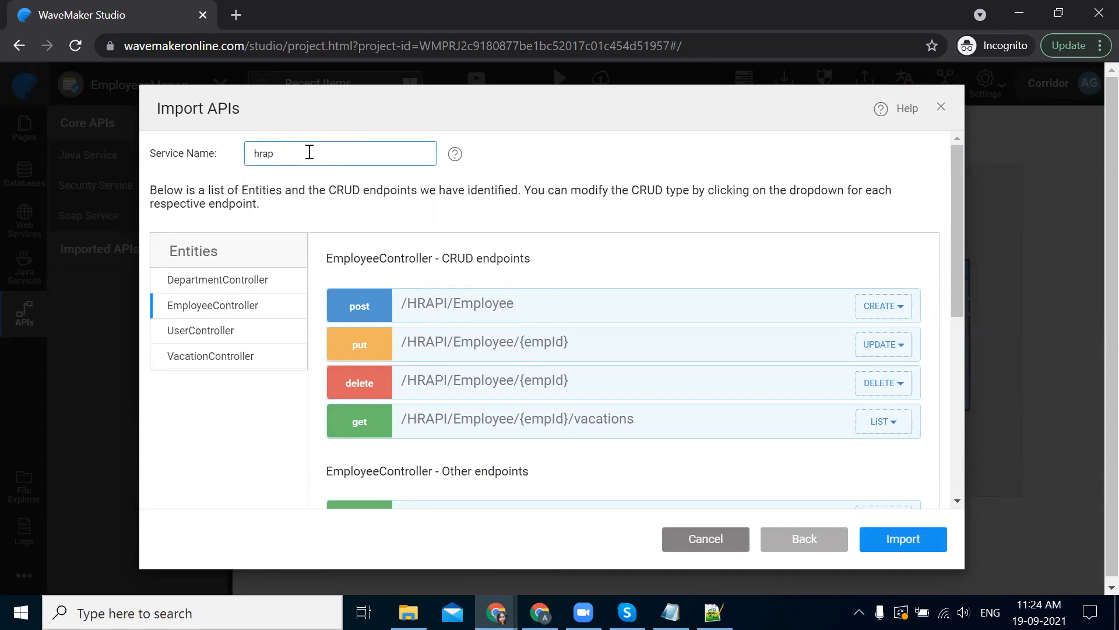
{"action": "scroll", "scroll_direction": "down", "scroll_amount": 3}
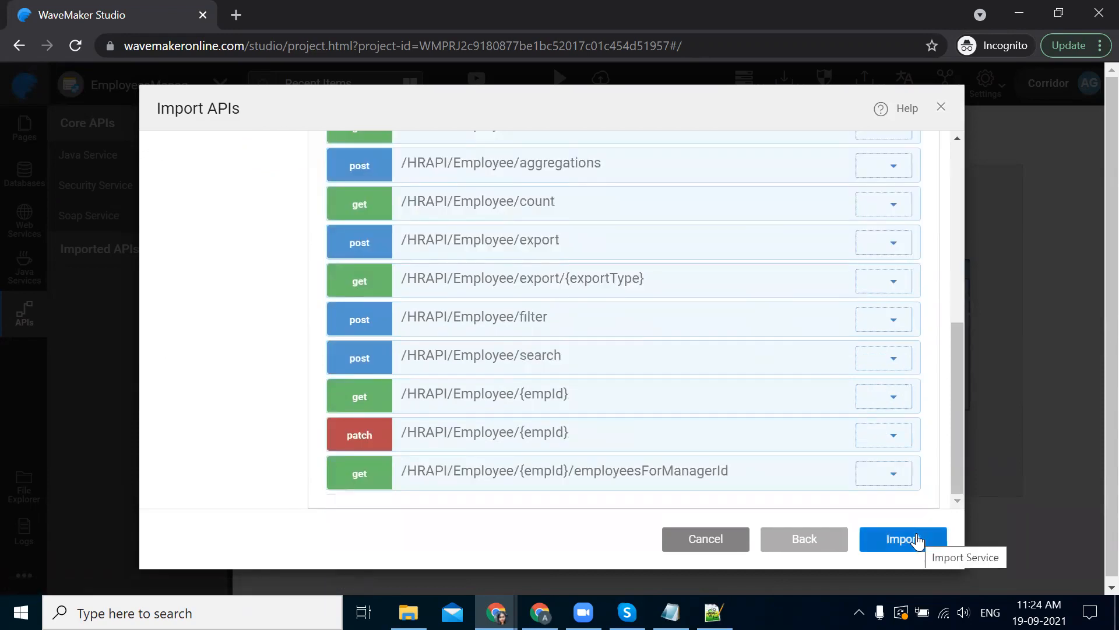
{"action": "left_click", "coordinate": [903, 539]}
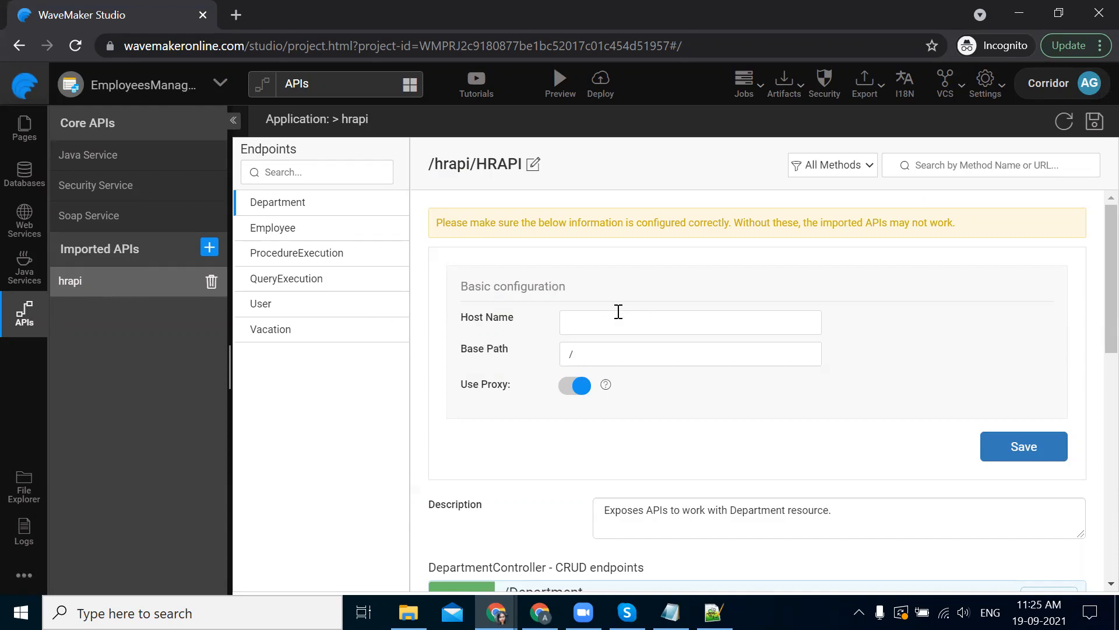
{"action": "mouse_move", "coordinate": [727, 339]}
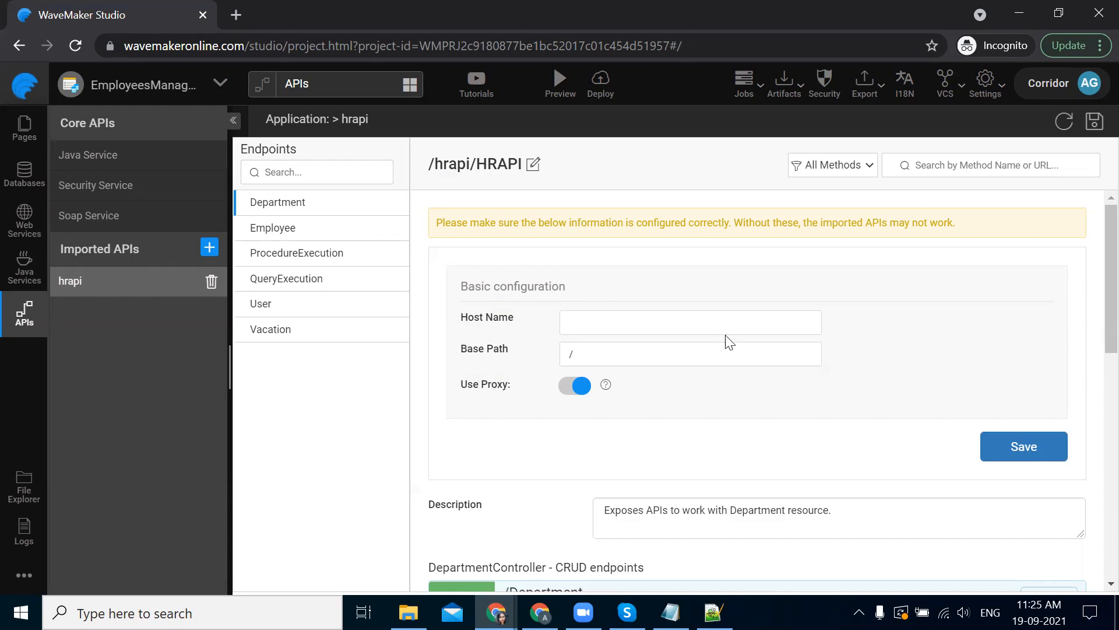
{"action": "mouse_move", "coordinate": [700, 560]}
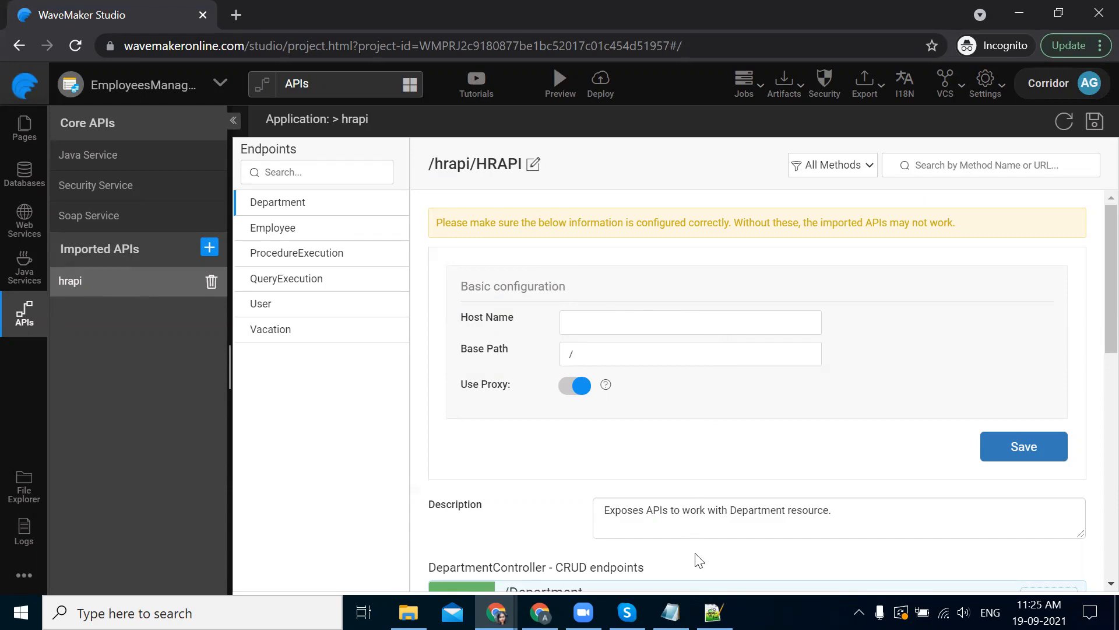
{"action": "left_click", "coordinate": [714, 612]}
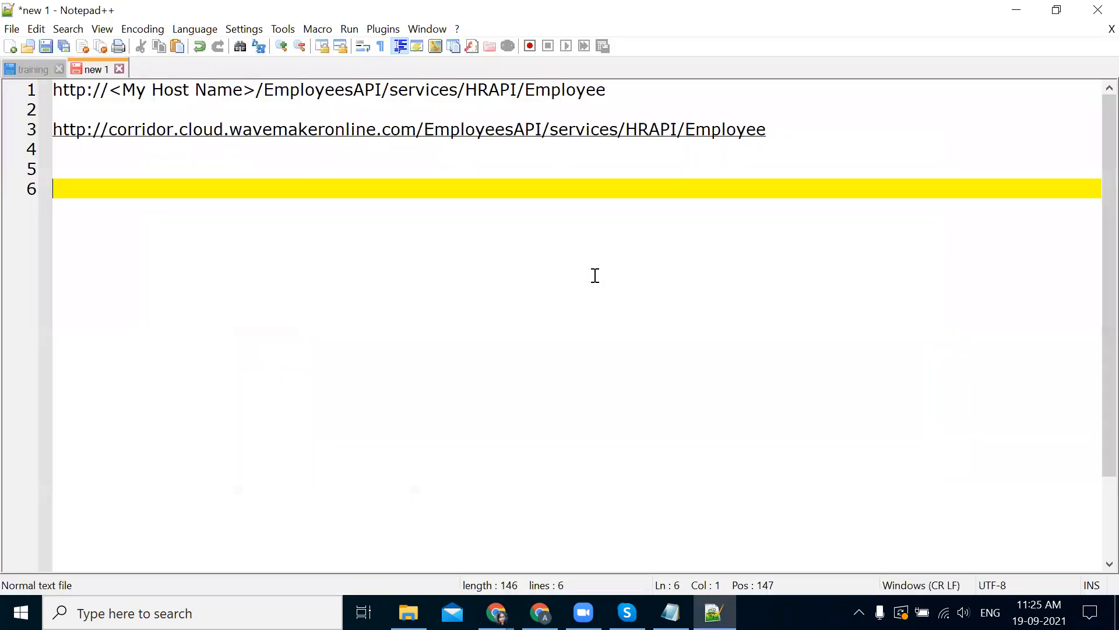
{"action": "mouse_move", "coordinate": [565, 123]}
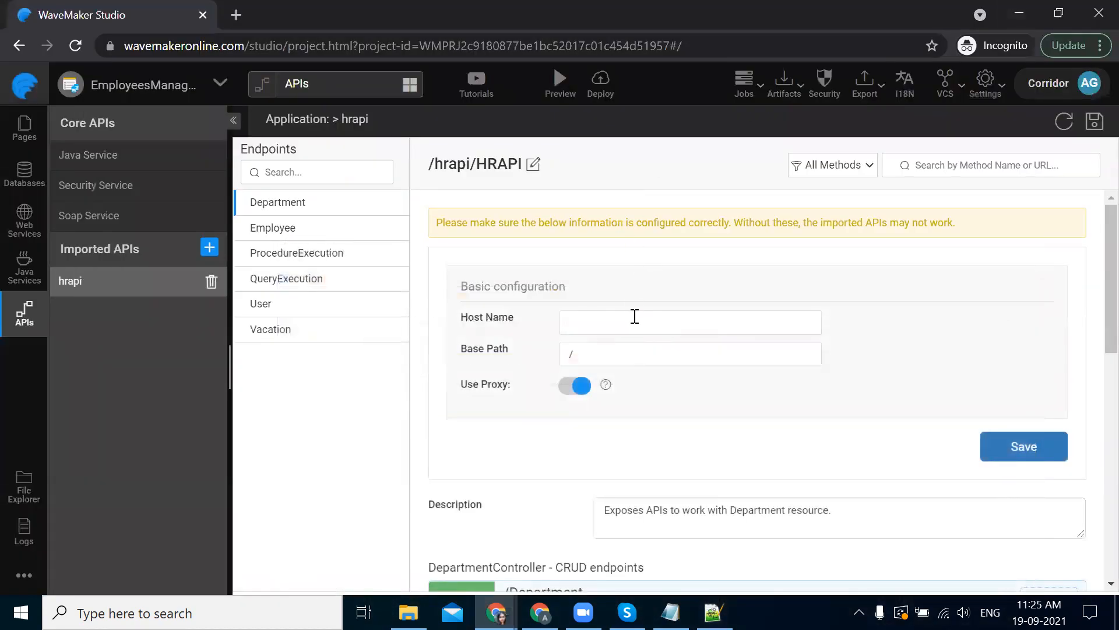
Step: Set host corridor.cloud.wavemakeronline.com/EmployeesAPI and base path /services, save, and reopen the configuration
{"action": "type", "text": "http://corridor.cloud.wavemakeronline.com/EmployeesAPI"}
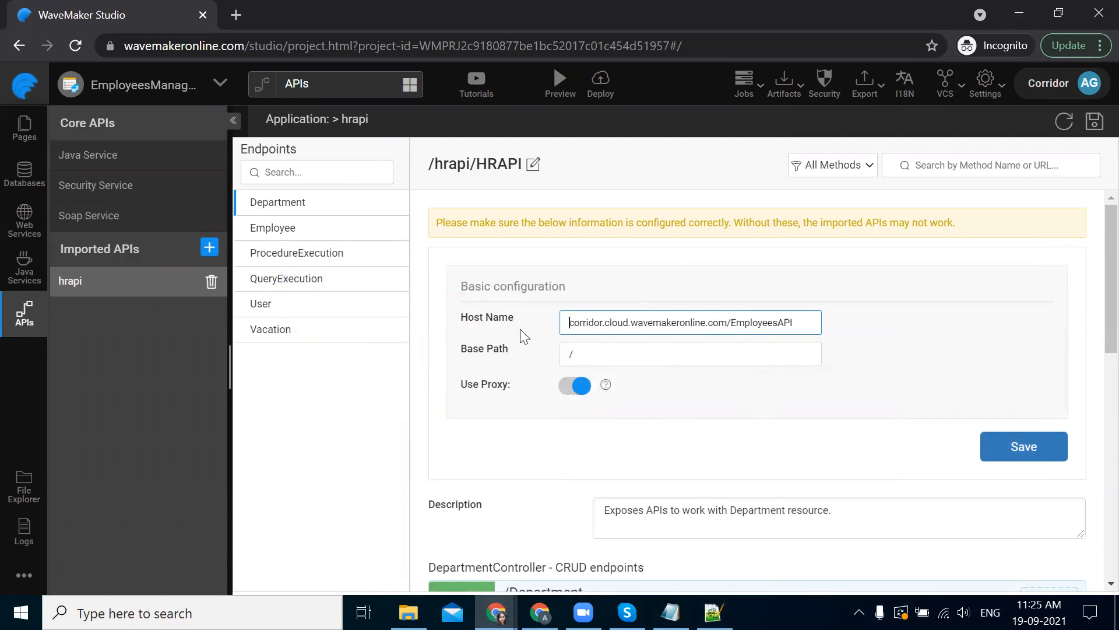
{"action": "left_click", "coordinate": [690, 353]}
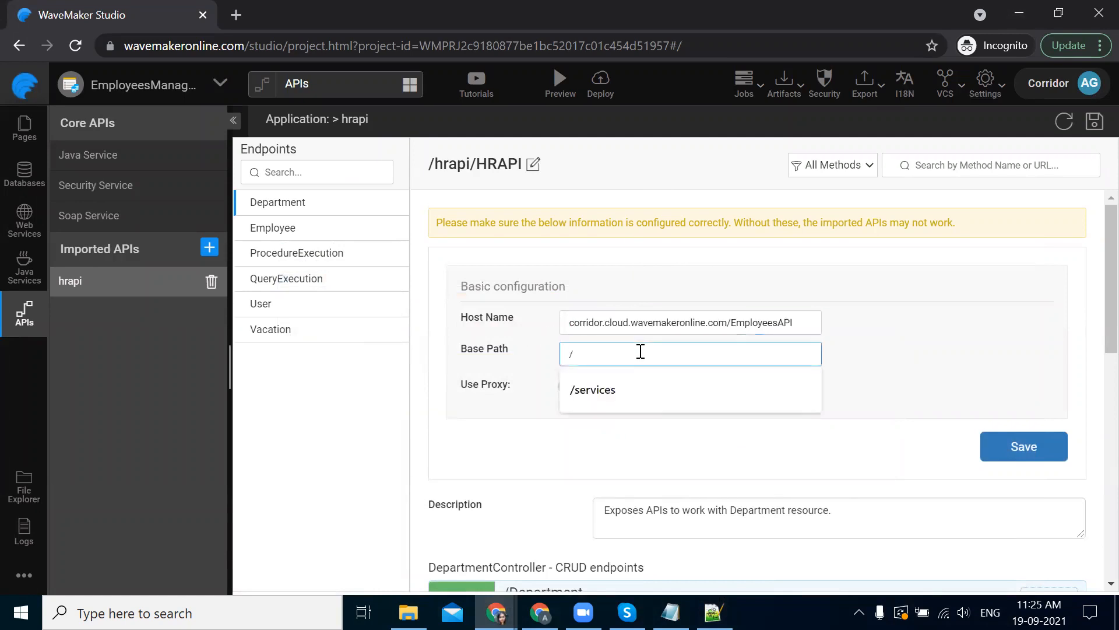
{"action": "left_click", "coordinate": [592, 390]}
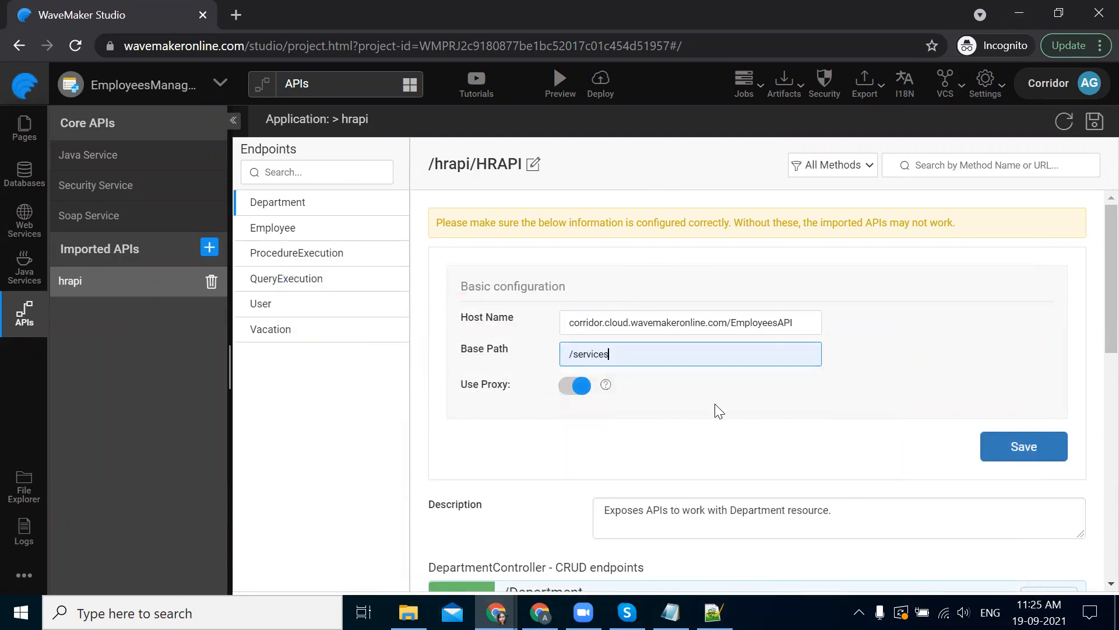
{"action": "left_click", "coordinate": [1023, 446]}
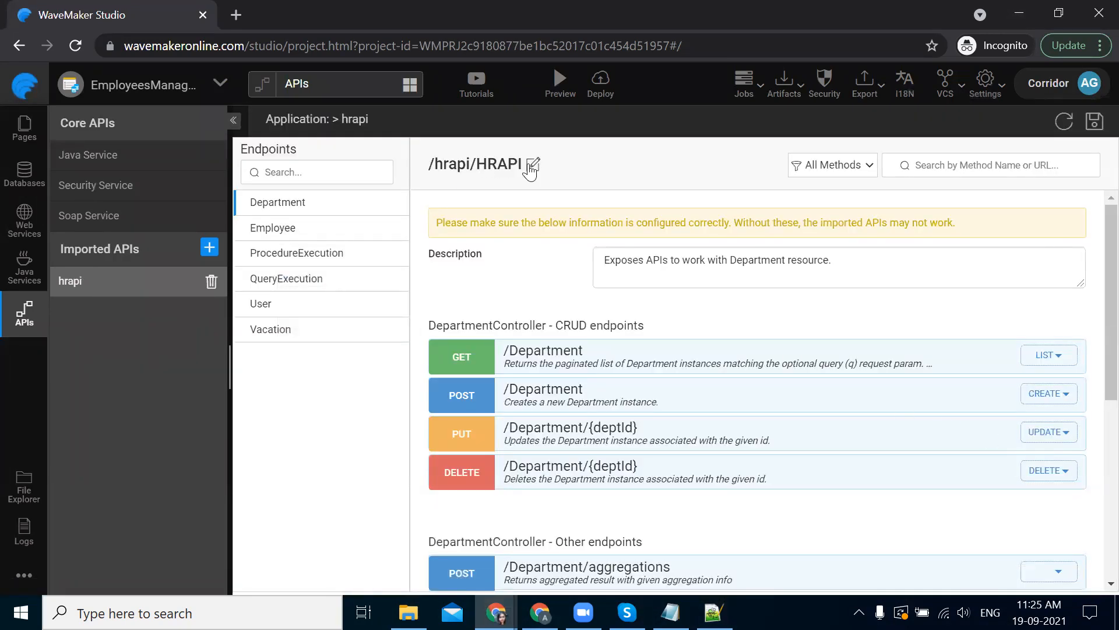
{"action": "left_click", "coordinate": [535, 165]}
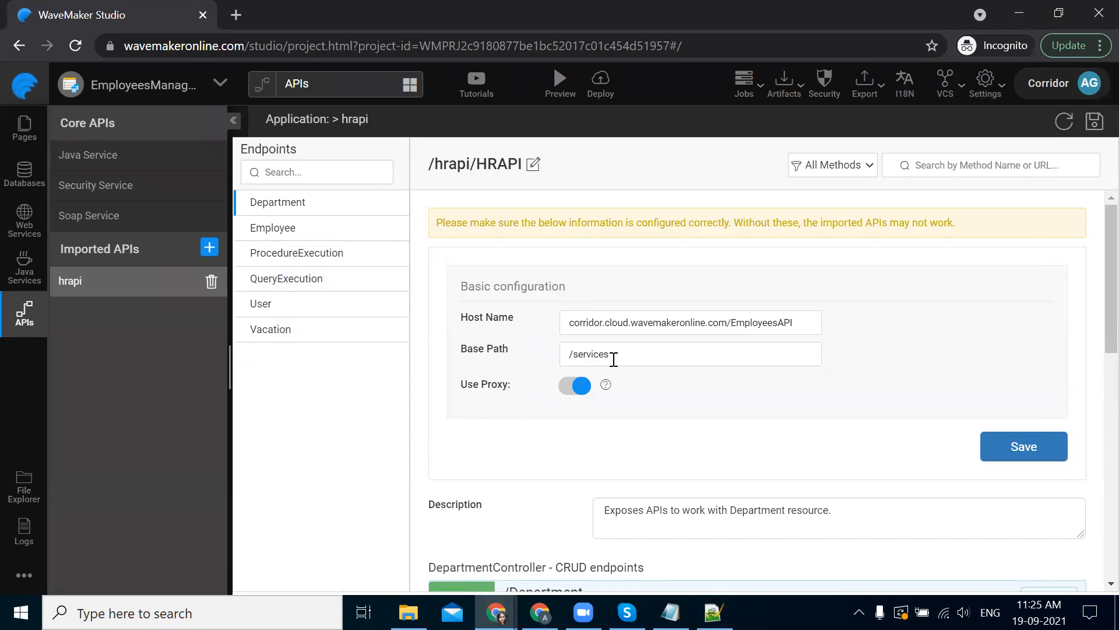
{"action": "mouse_move", "coordinate": [708, 373]}
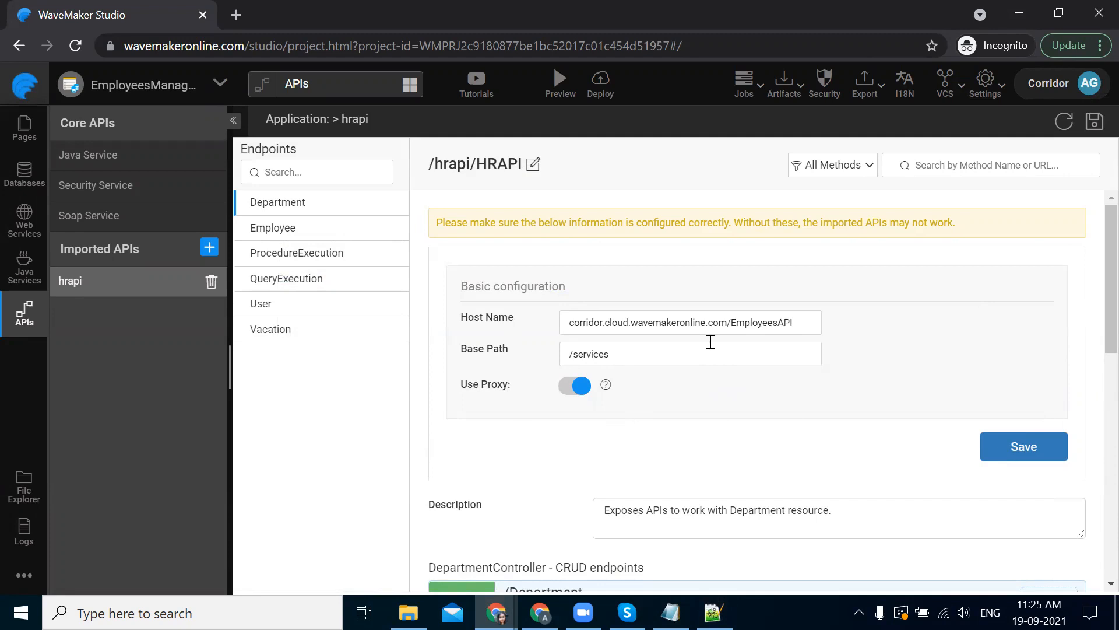
Step: Expand the GET /Department endpoint and show its Test form with request parameters
{"action": "scroll", "scroll_direction": "down", "scroll_amount": 3}
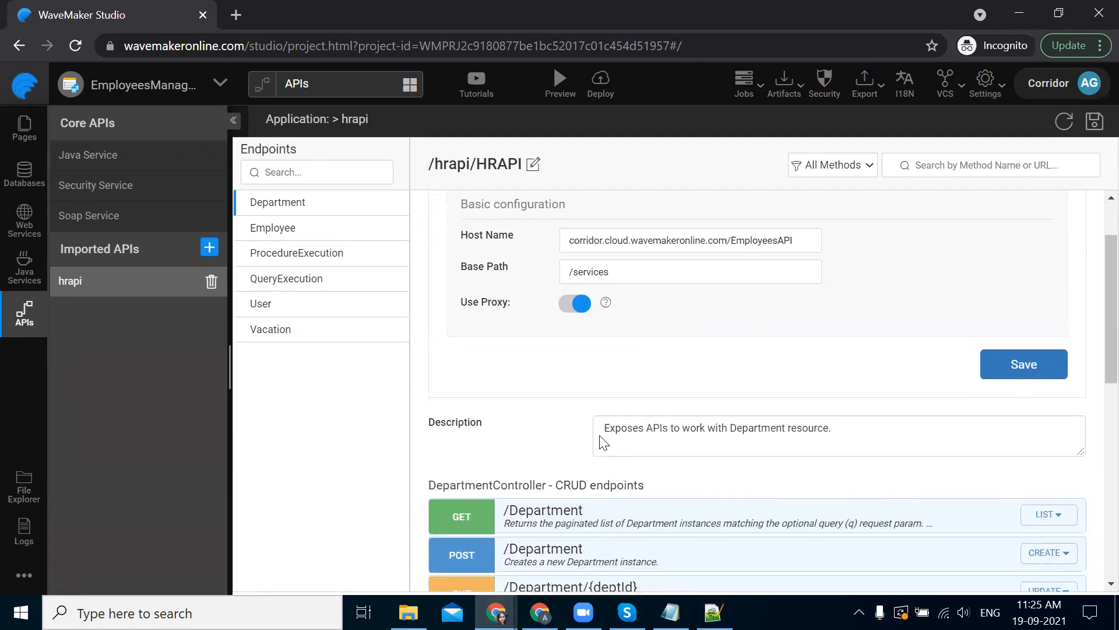
{"action": "scroll", "scroll_direction": "down", "scroll_amount": 3}
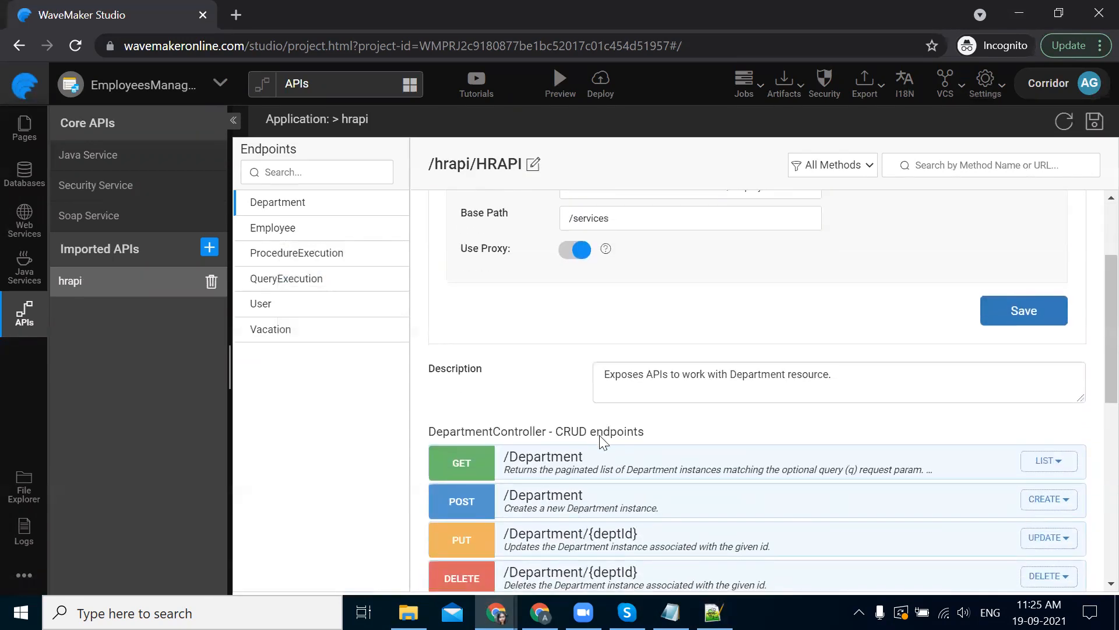
{"action": "scroll", "scroll_direction": "down", "scroll_amount": 3}
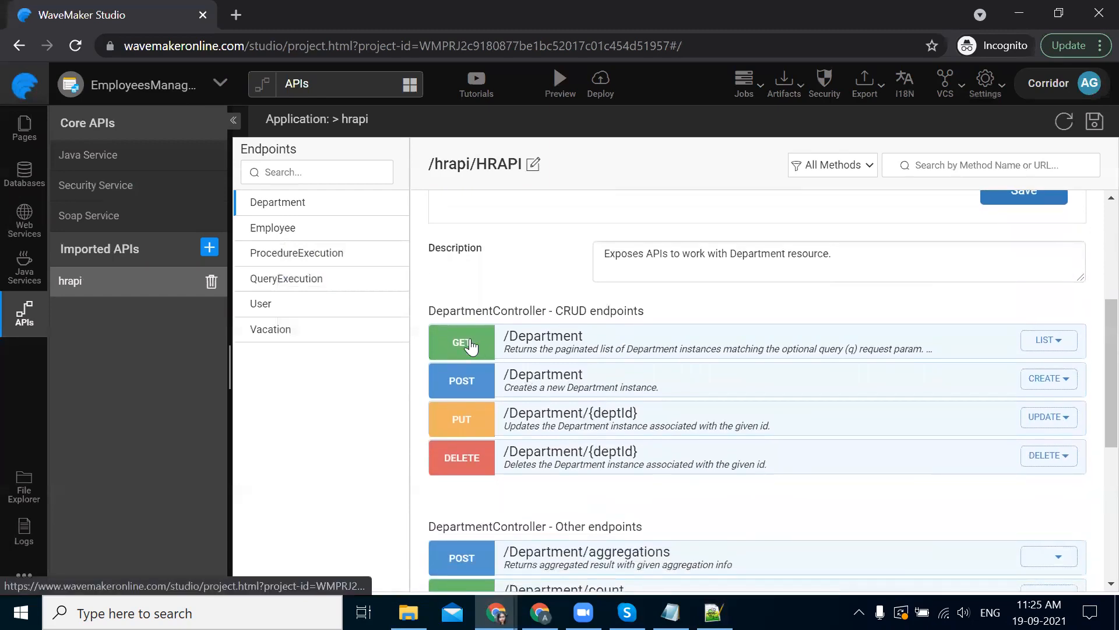
{"action": "left_click", "coordinate": [464, 342]}
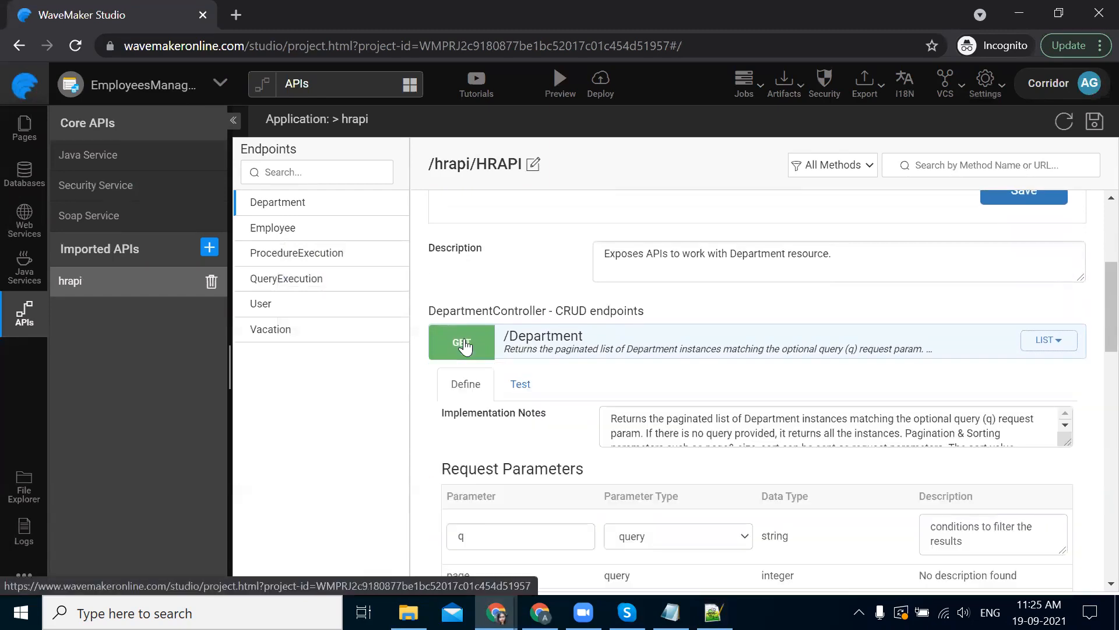
{"action": "mouse_move", "coordinate": [782, 343]}
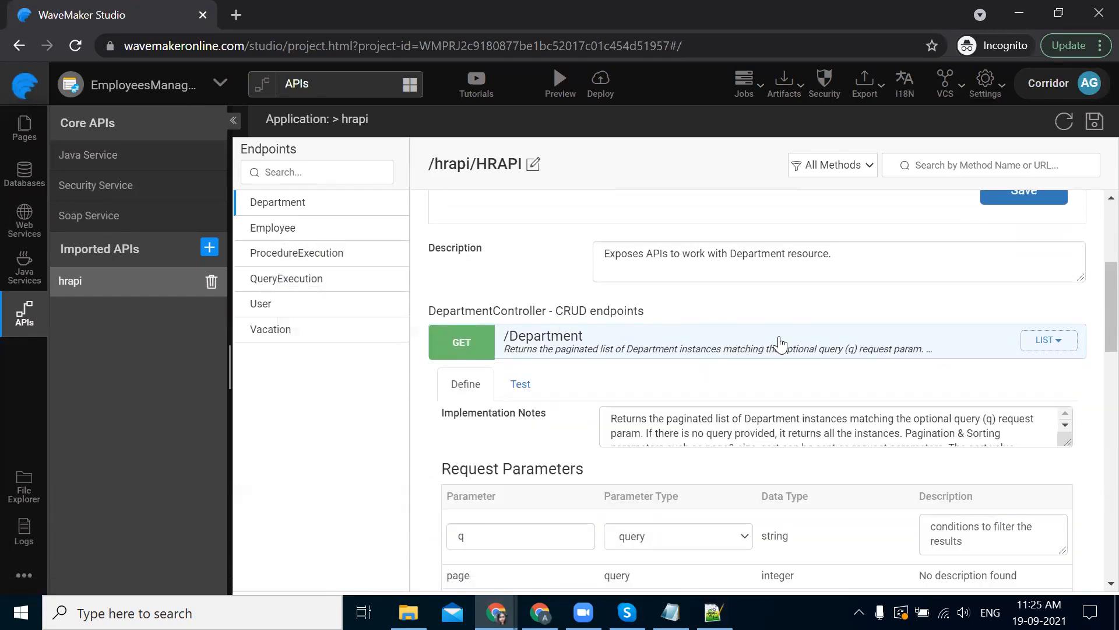
{"action": "left_click", "coordinate": [521, 384]}
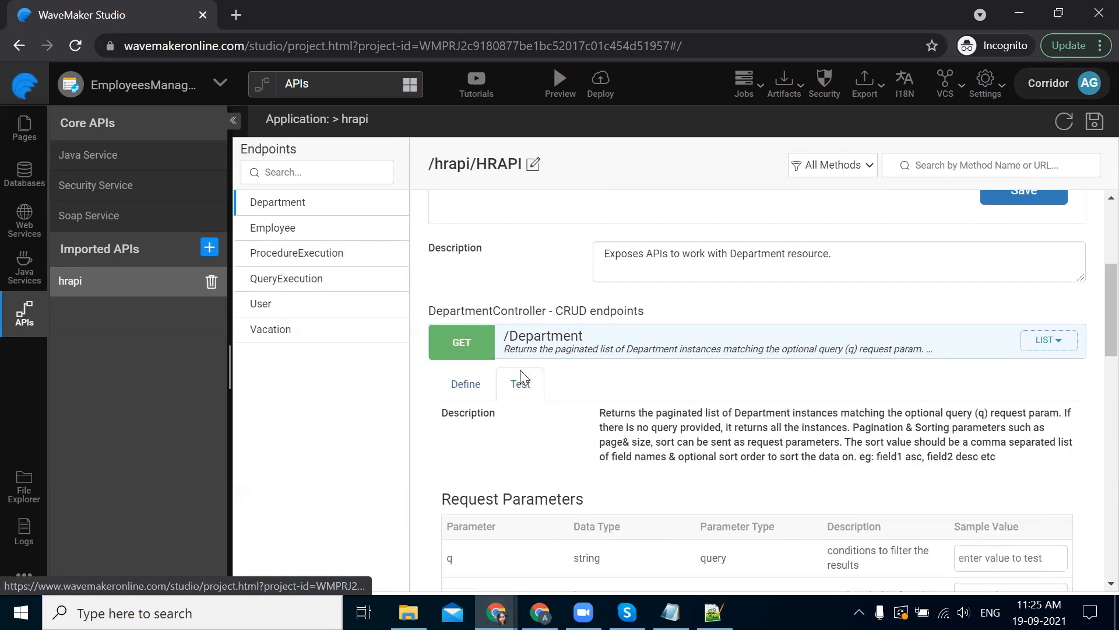
{"action": "scroll", "scroll_direction": "down", "scroll_amount": 3}
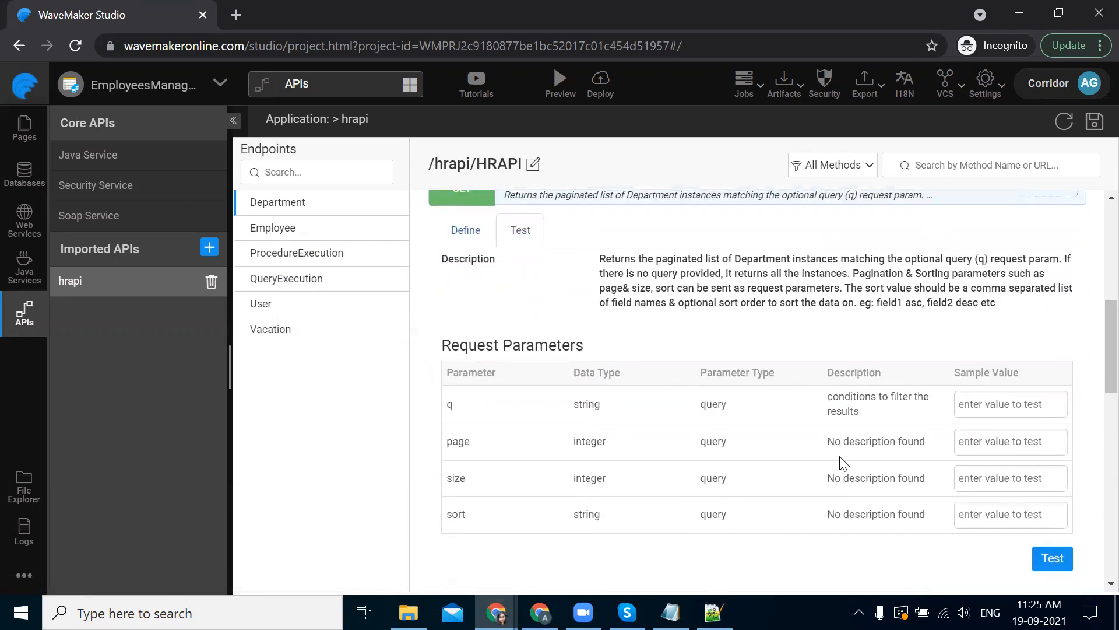
Step: Run the GET /Department test and view the JSON department list starting with Engineering
{"action": "left_click", "coordinate": [1052, 558]}
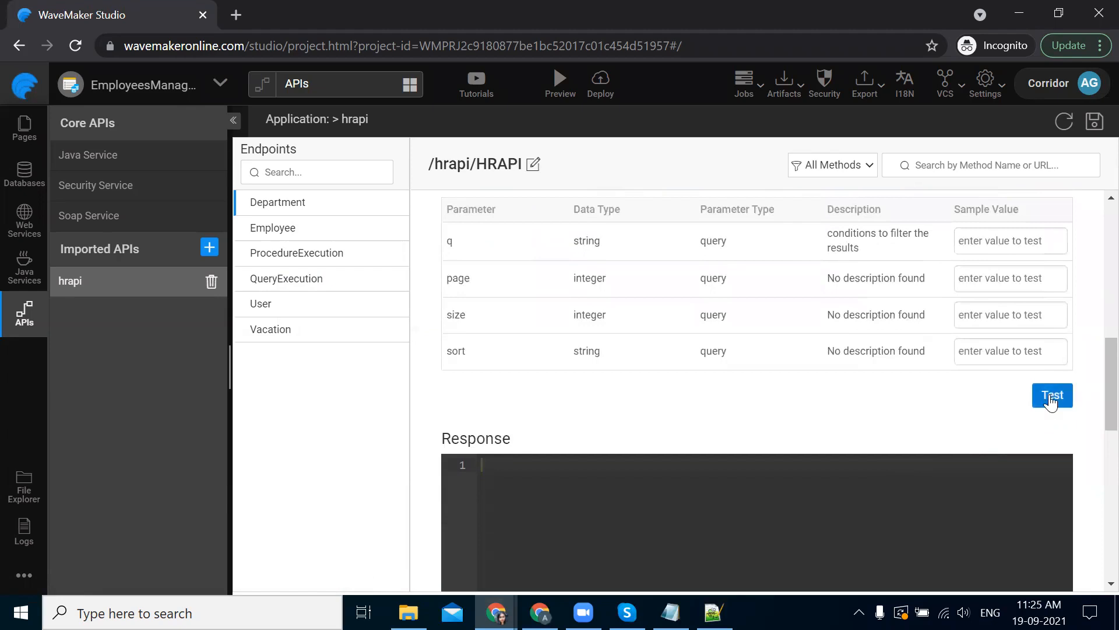
{"action": "left_click", "coordinate": [1052, 395]}
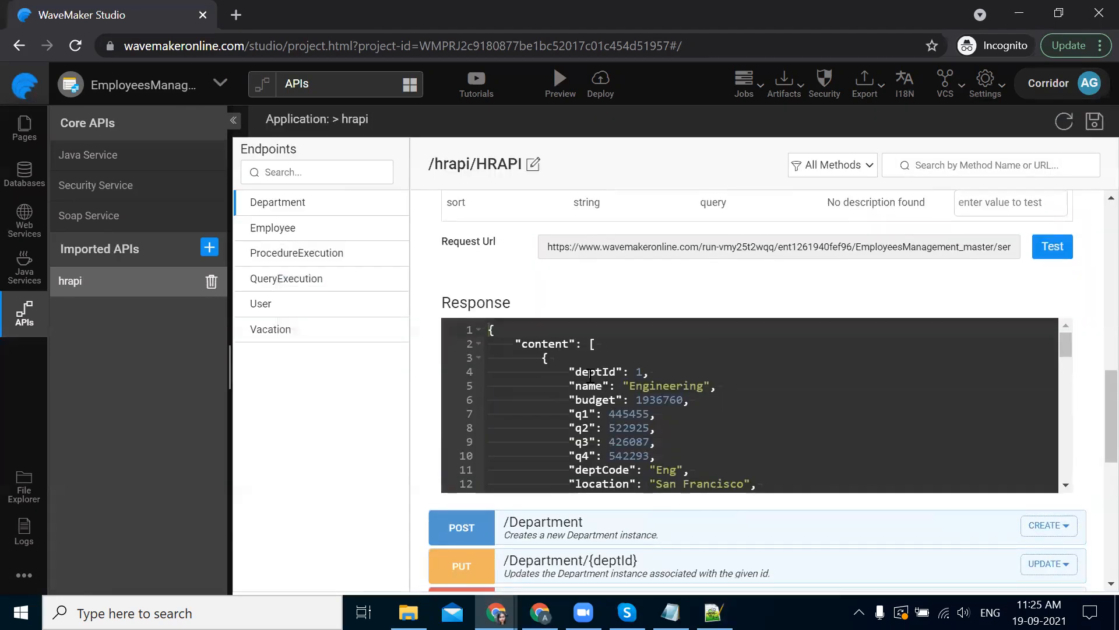
{"action": "scroll", "scroll_direction": "down", "scroll_amount": 3}
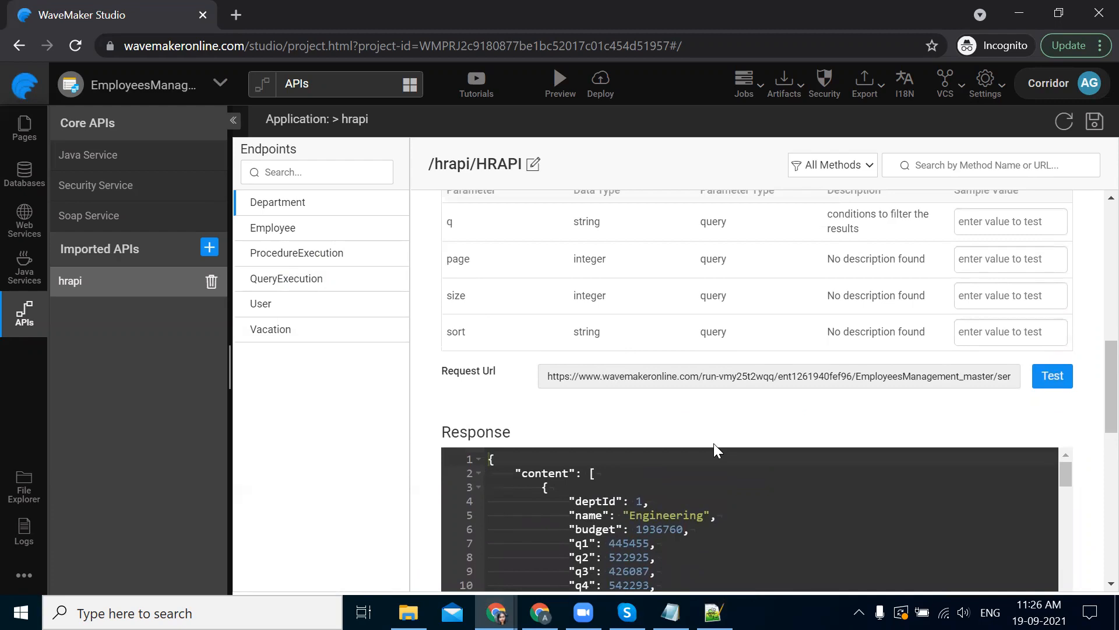
{"action": "mouse_move", "coordinate": [805, 562]}
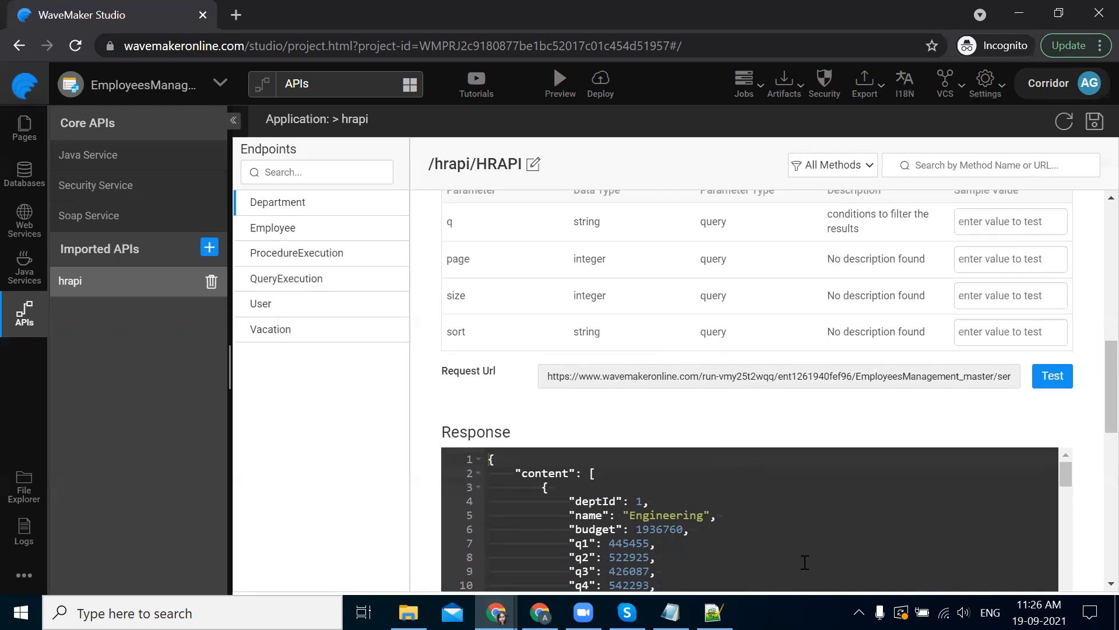